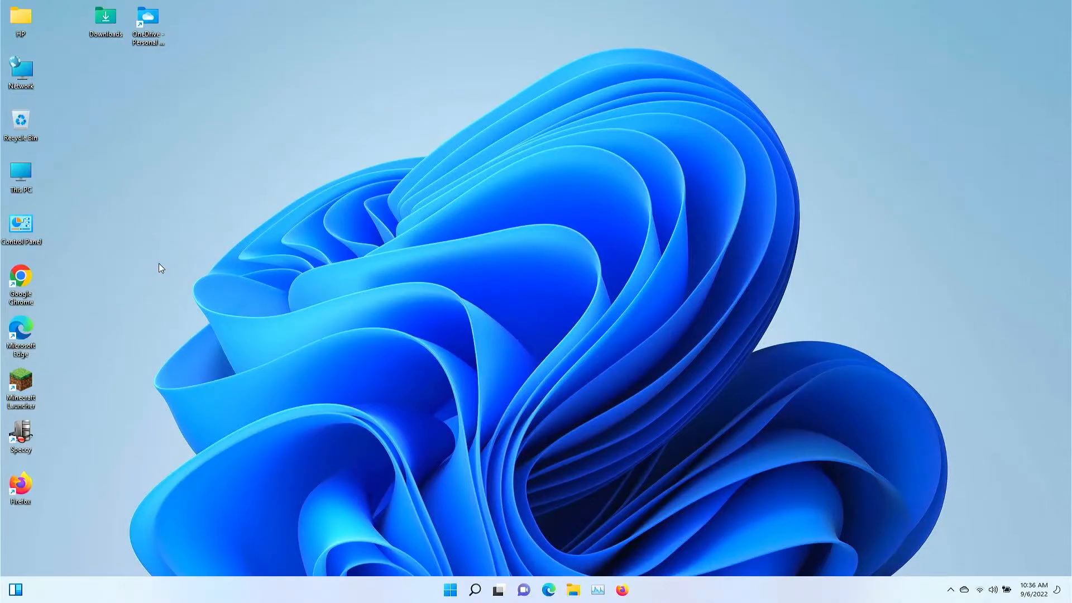
{"action": "mouse_move", "coordinate": [154, 291]}
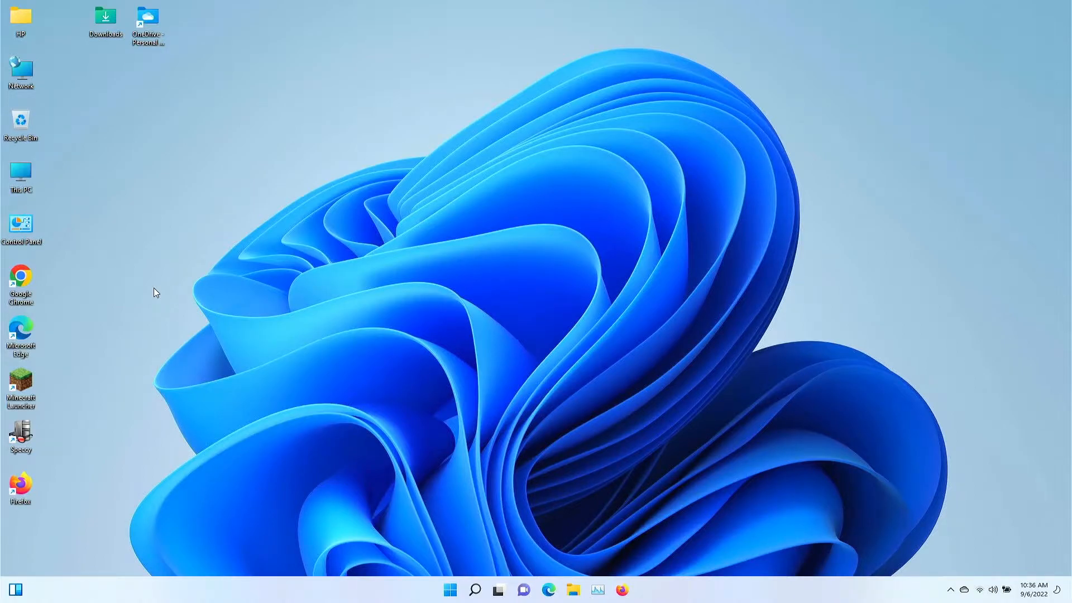
{"action": "mouse_move", "coordinate": [87, 268]}
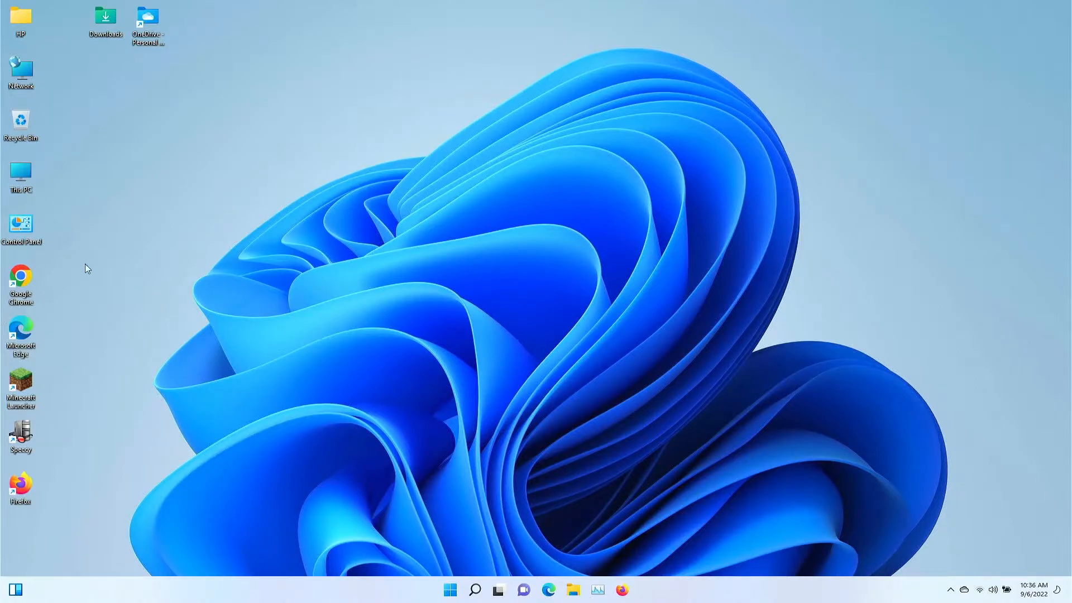
{"action": "mouse_move", "coordinate": [118, 284]}
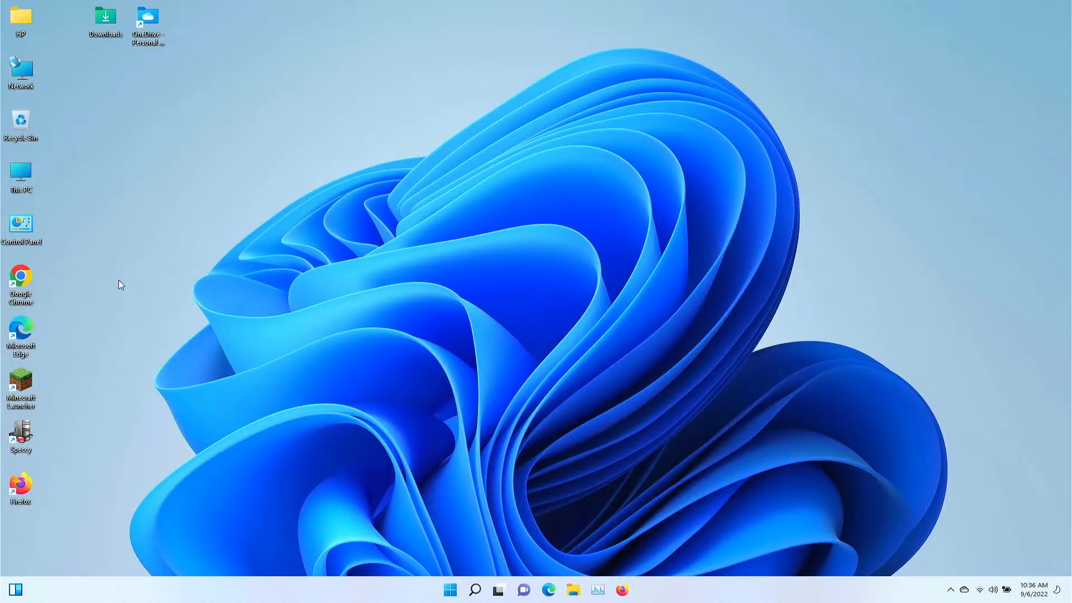
{"action": "mouse_move", "coordinate": [114, 309]}
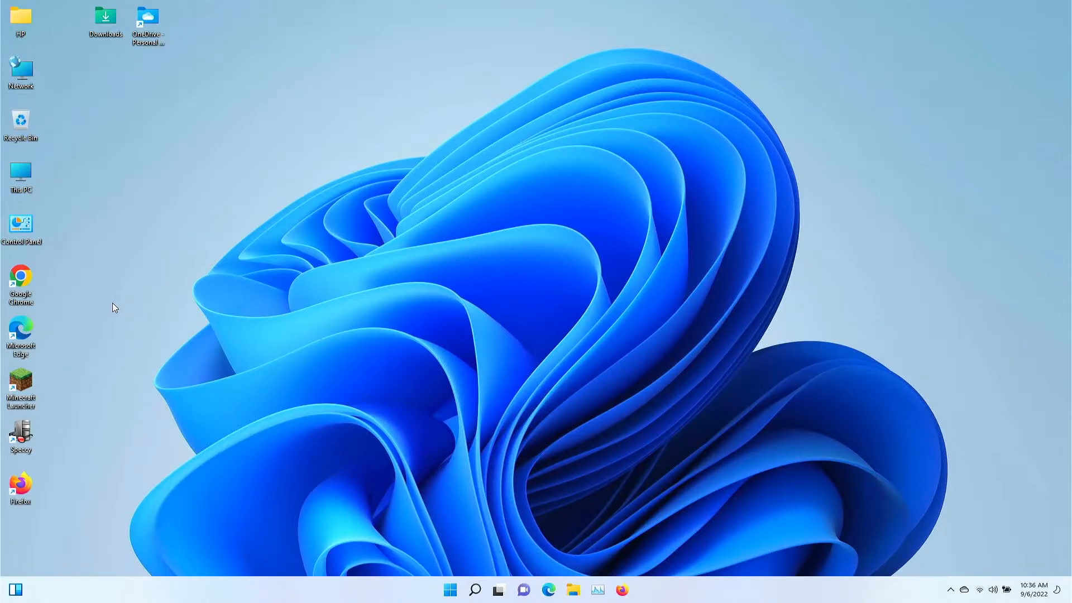
{"action": "mouse_move", "coordinate": [134, 314]}
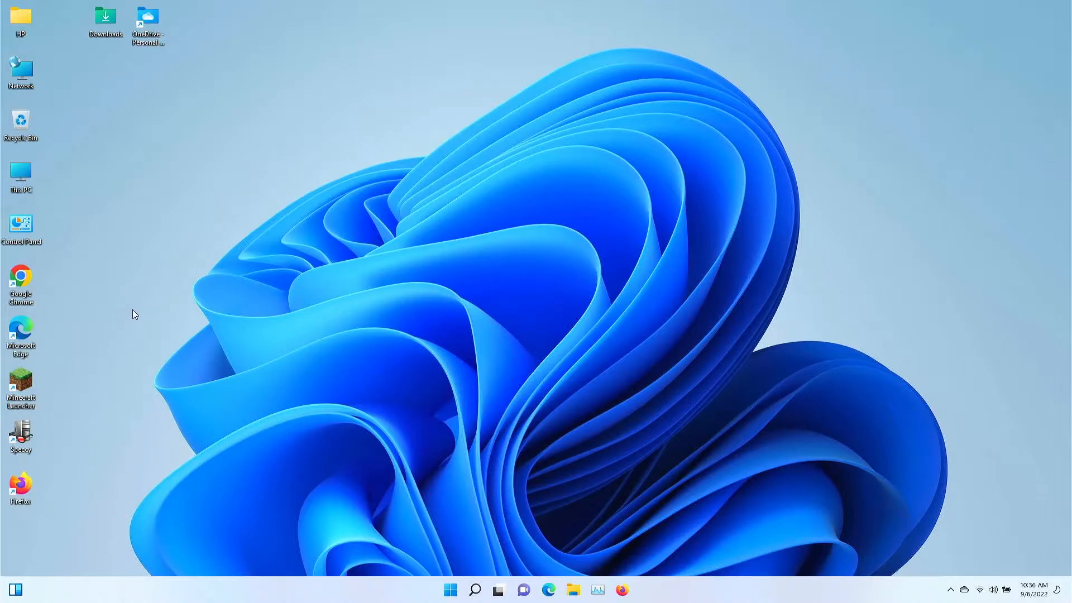
{"action": "mouse_move", "coordinate": [123, 324]}
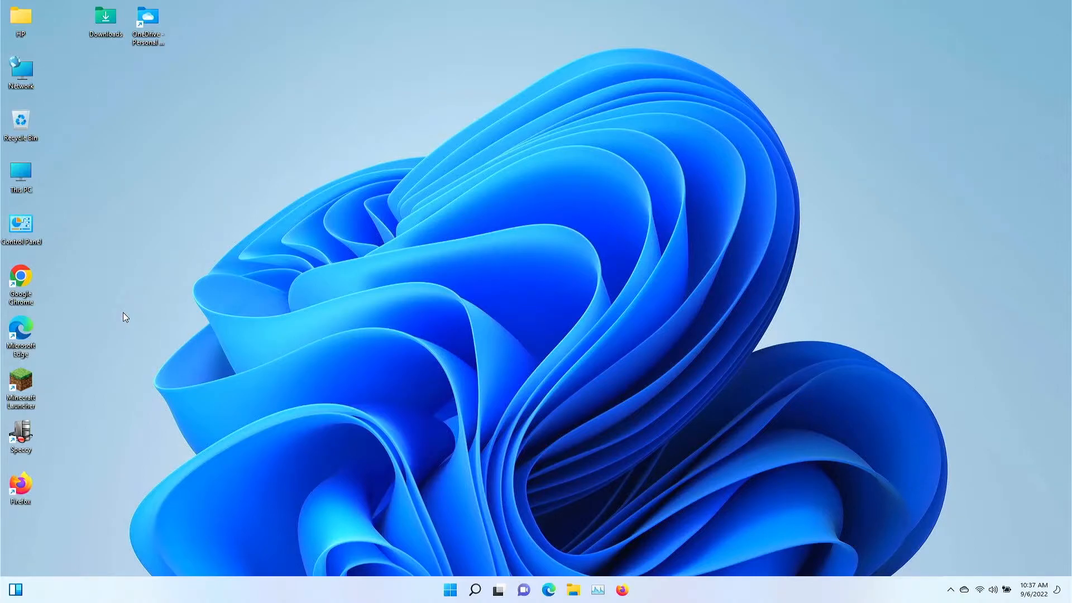
{"action": "mouse_move", "coordinate": [2, 266]}
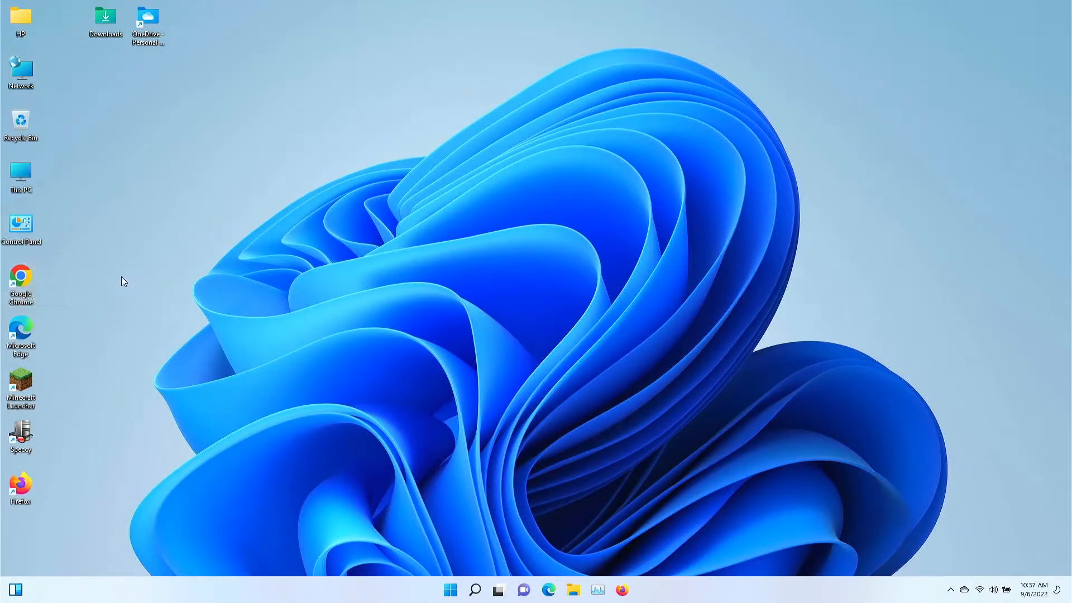
{"action": "mouse_move", "coordinate": [125, 292]}
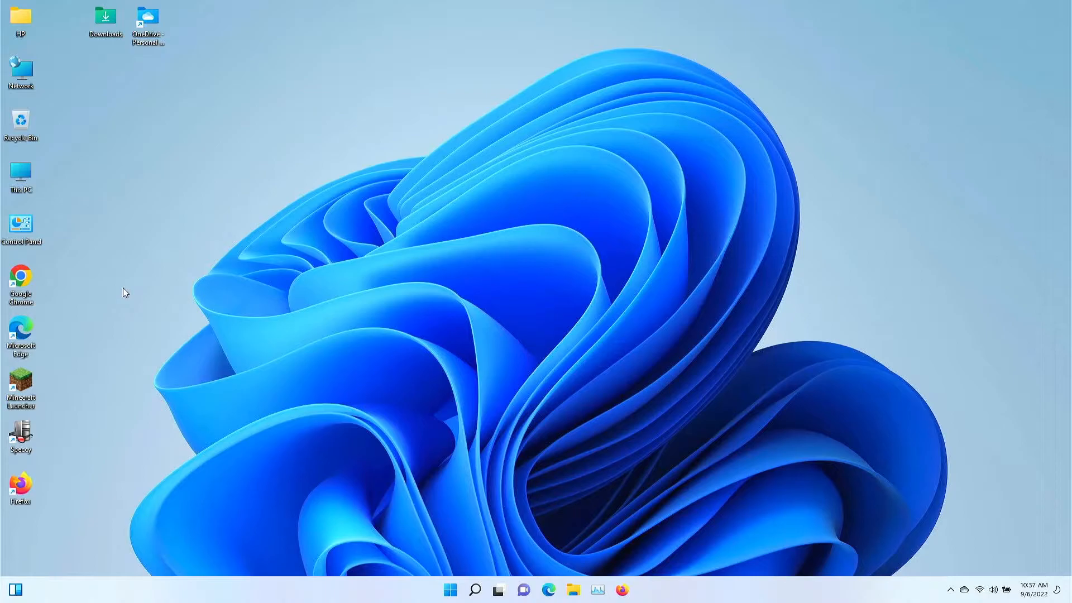
{"action": "mouse_move", "coordinate": [352, 406]}
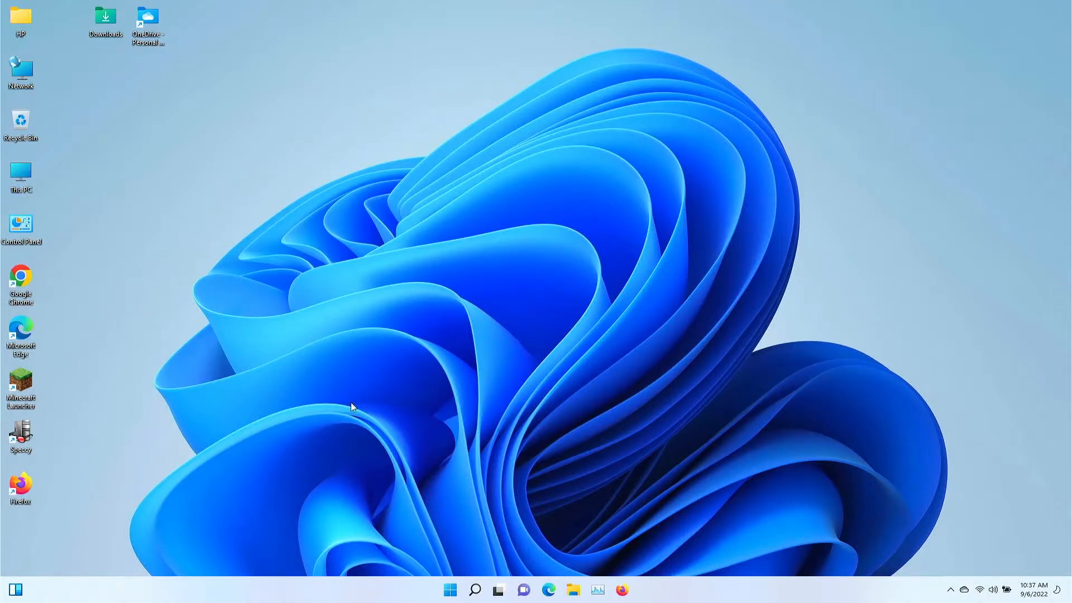
{"action": "mouse_move", "coordinate": [364, 505]}
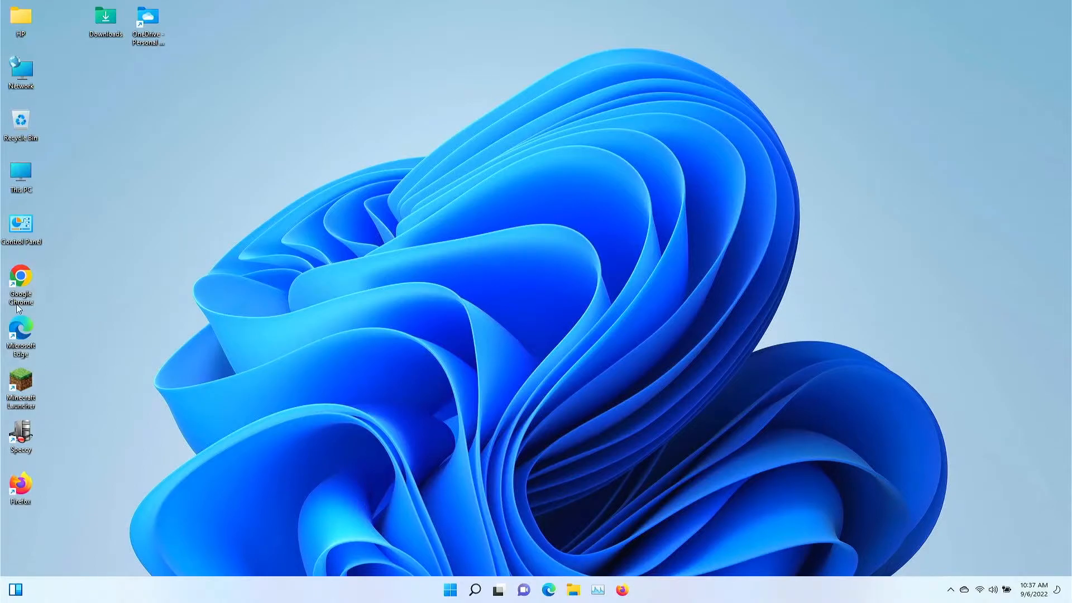
{"action": "mouse_move", "coordinate": [20, 335]}
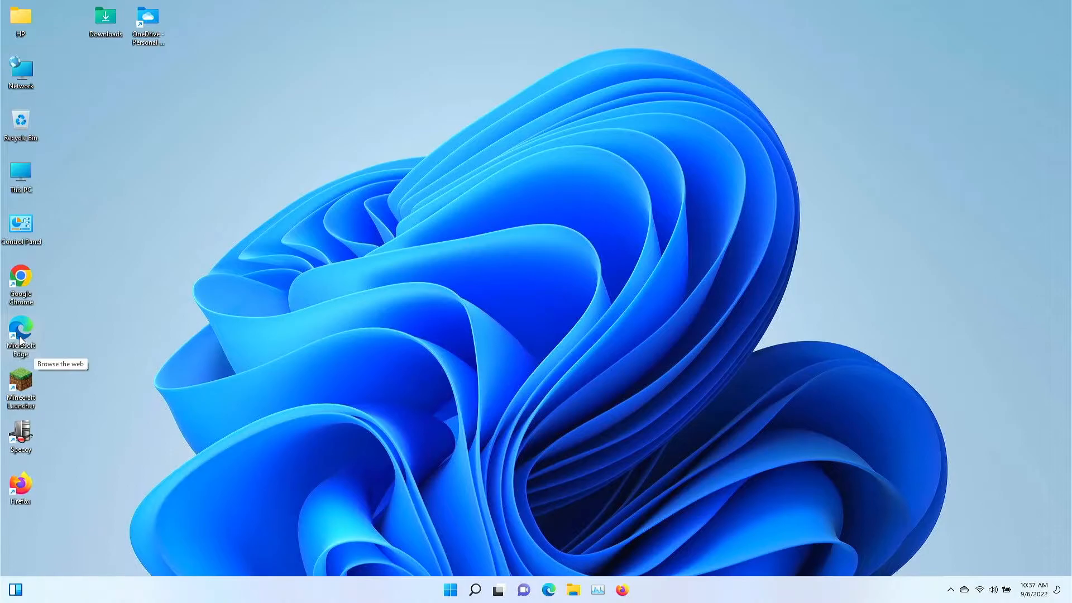
{"action": "mouse_move", "coordinate": [64, 341]}
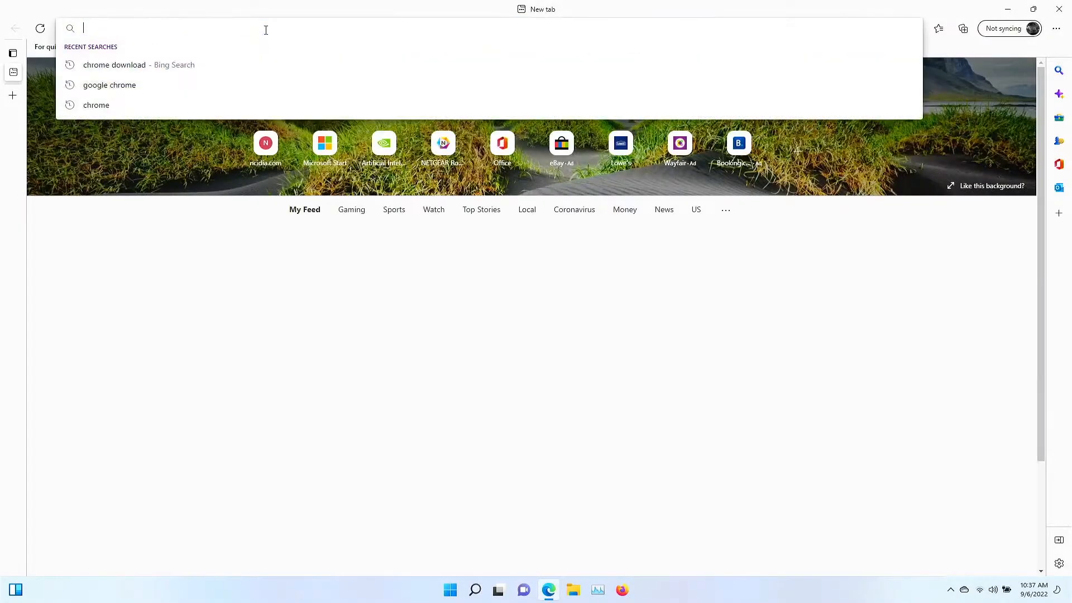
Reach google.com and run a search for 'brave browser download'.
{"action": "type", "text": "google.com"}
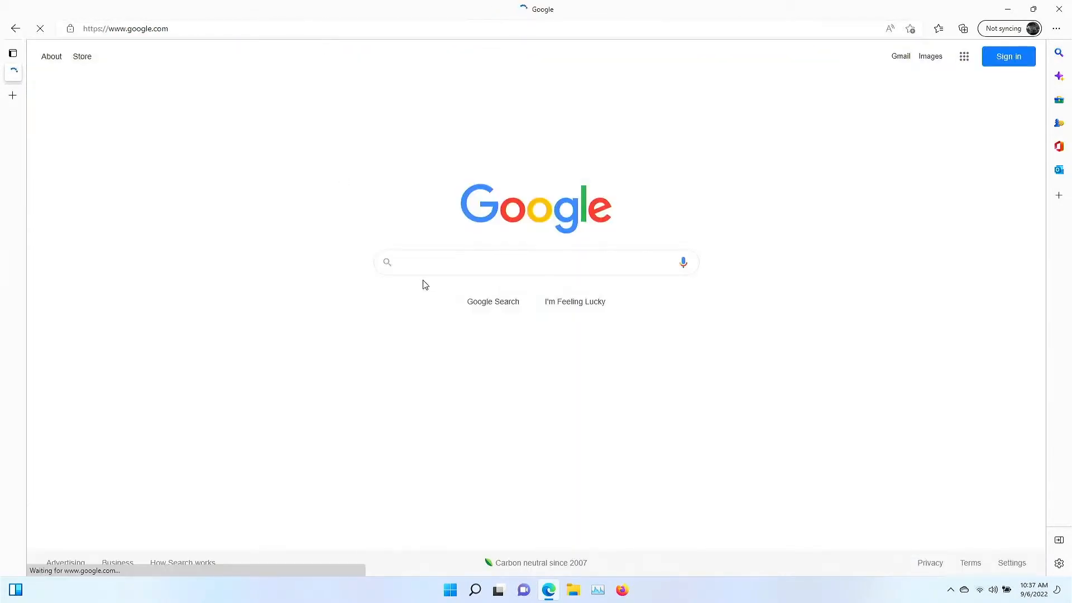
{"action": "type", "text": "vra"}
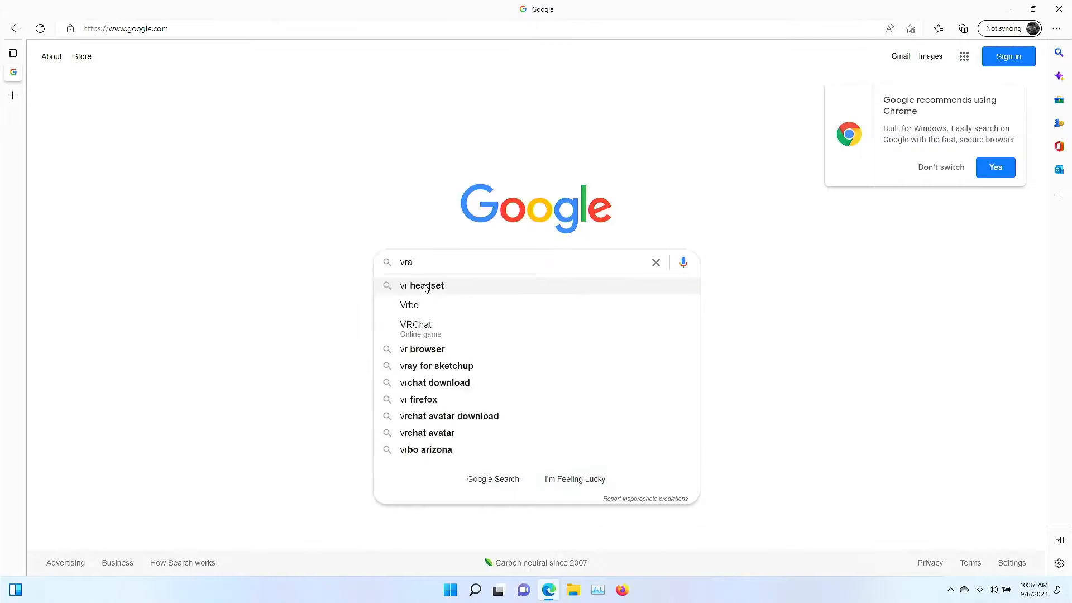
{"action": "left_click", "coordinate": [655, 261]}
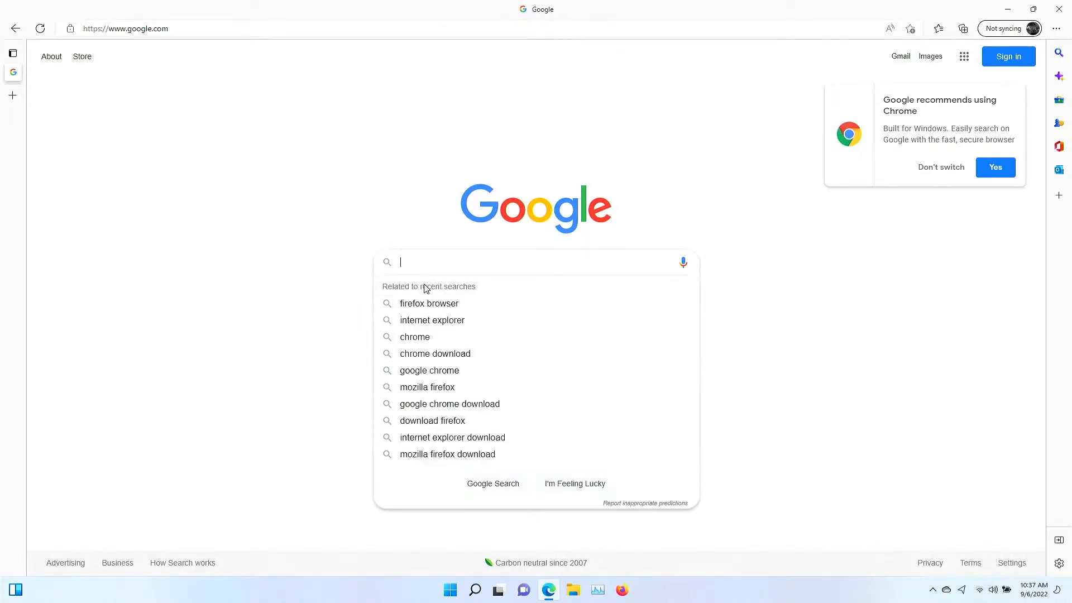
{"action": "type", "text": "brave browser downl"}
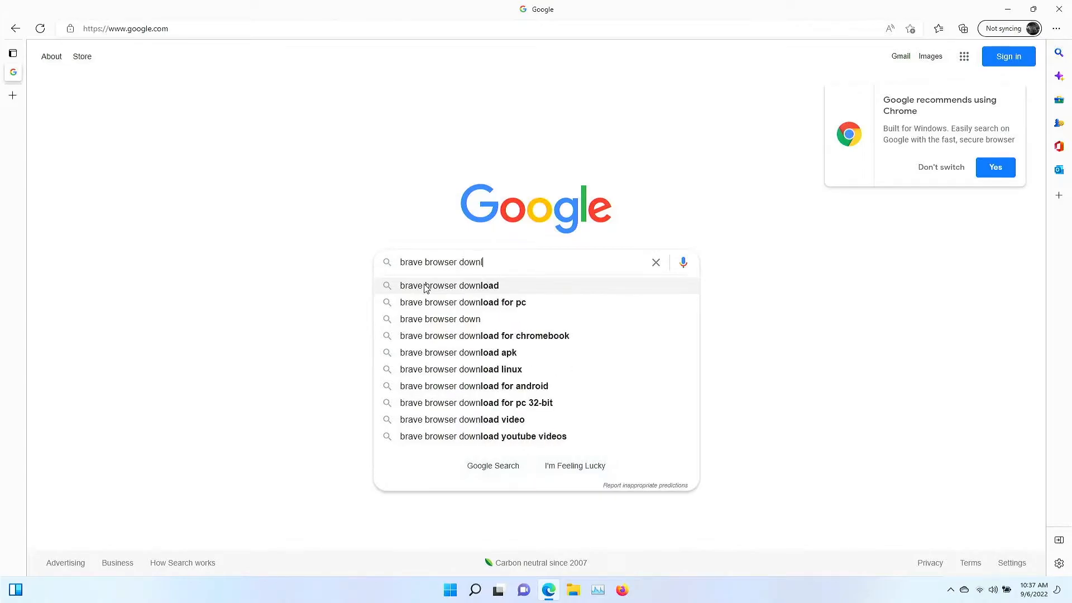
{"action": "left_click", "coordinate": [449, 285]}
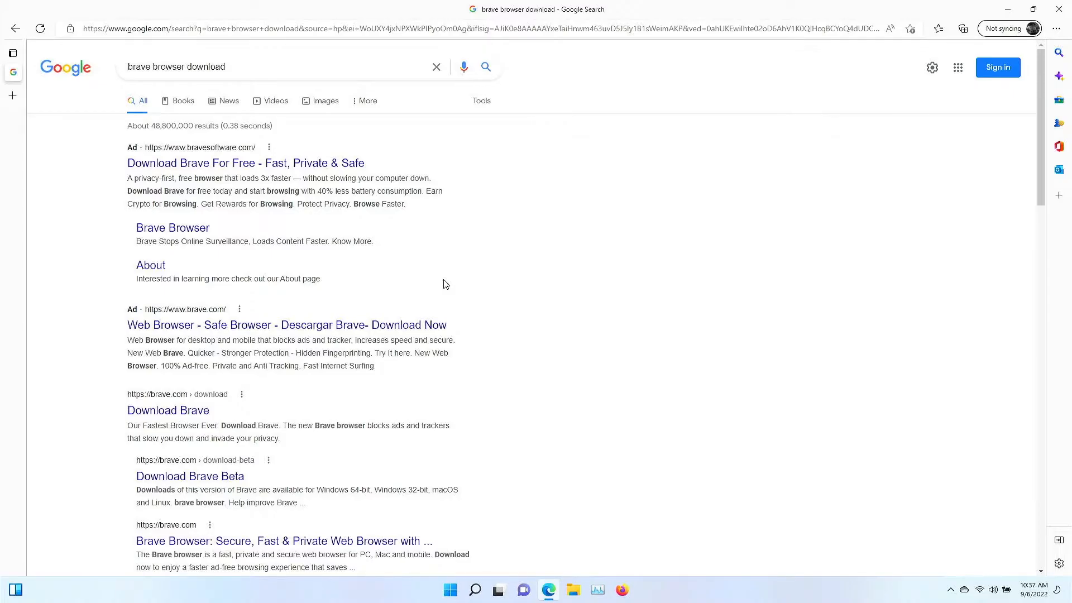
{"action": "mouse_move", "coordinate": [400, 118]}
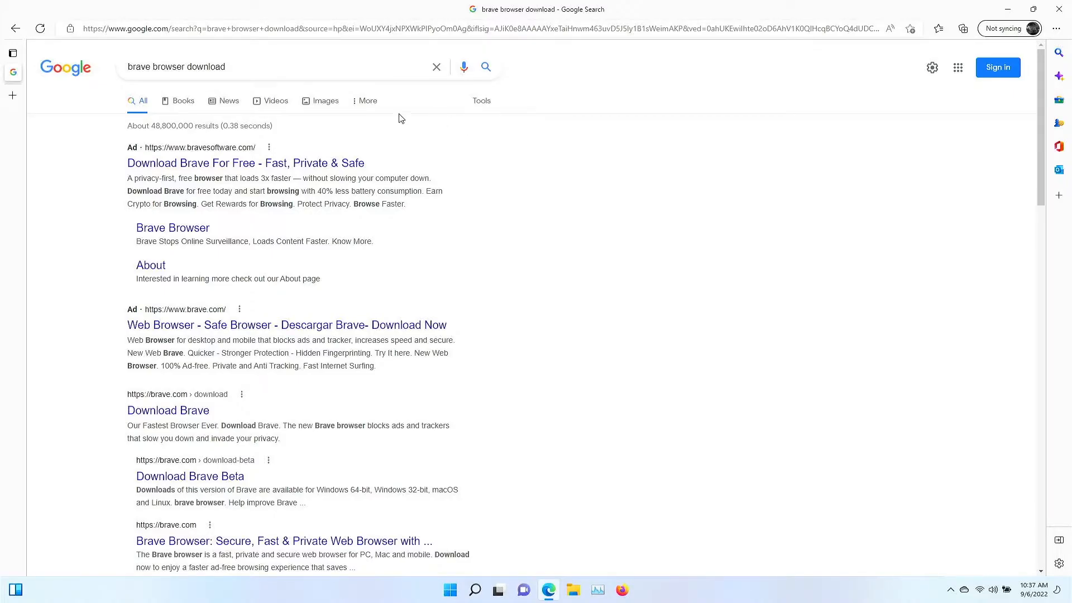
Open the 'Download Brave' result from brave.com/download.
{"action": "scroll", "scroll_direction": "down", "scroll_amount": 3}
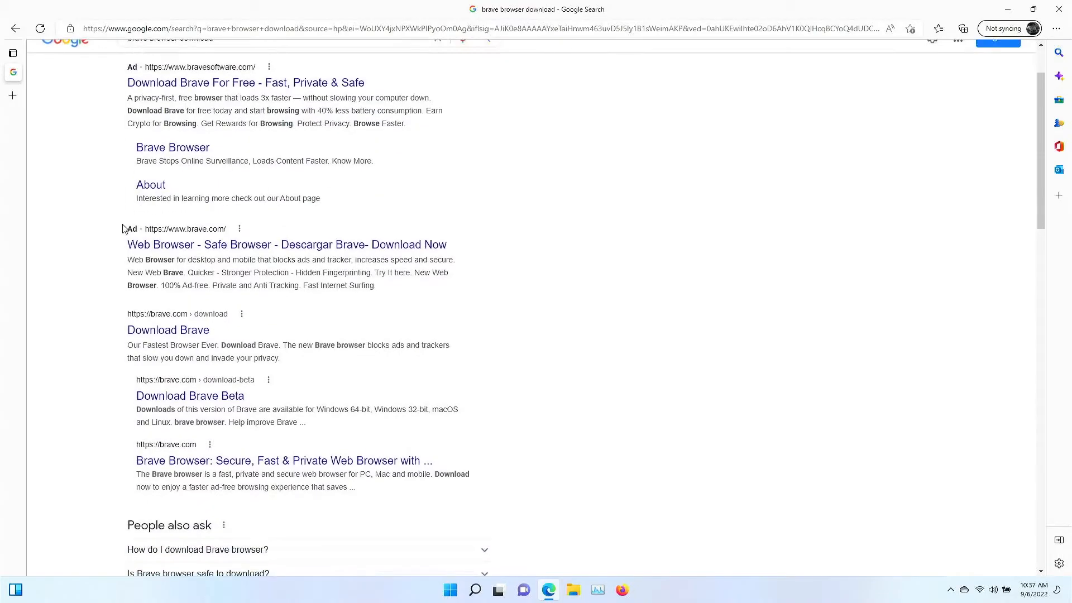
{"action": "scroll", "scroll_direction": "up", "scroll_amount": 3}
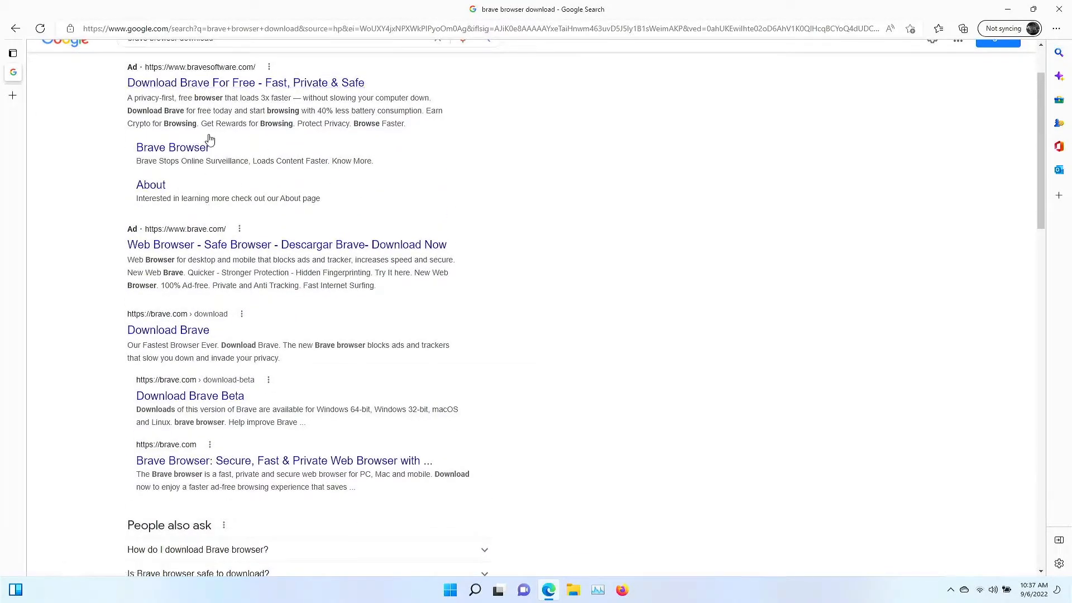
{"action": "mouse_move", "coordinate": [167, 329]}
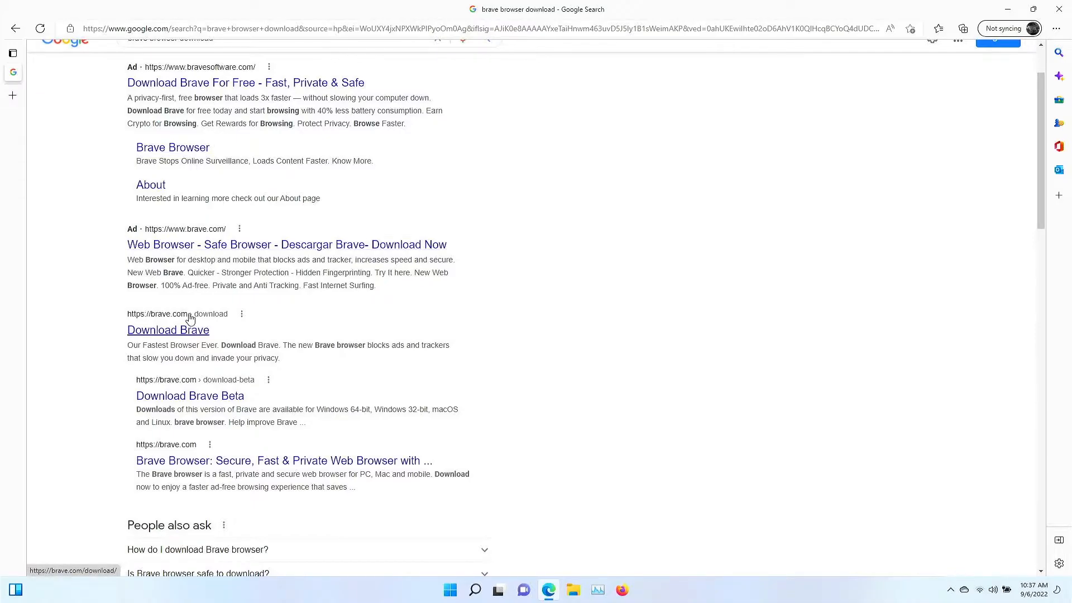
{"action": "mouse_move", "coordinate": [186, 338]}
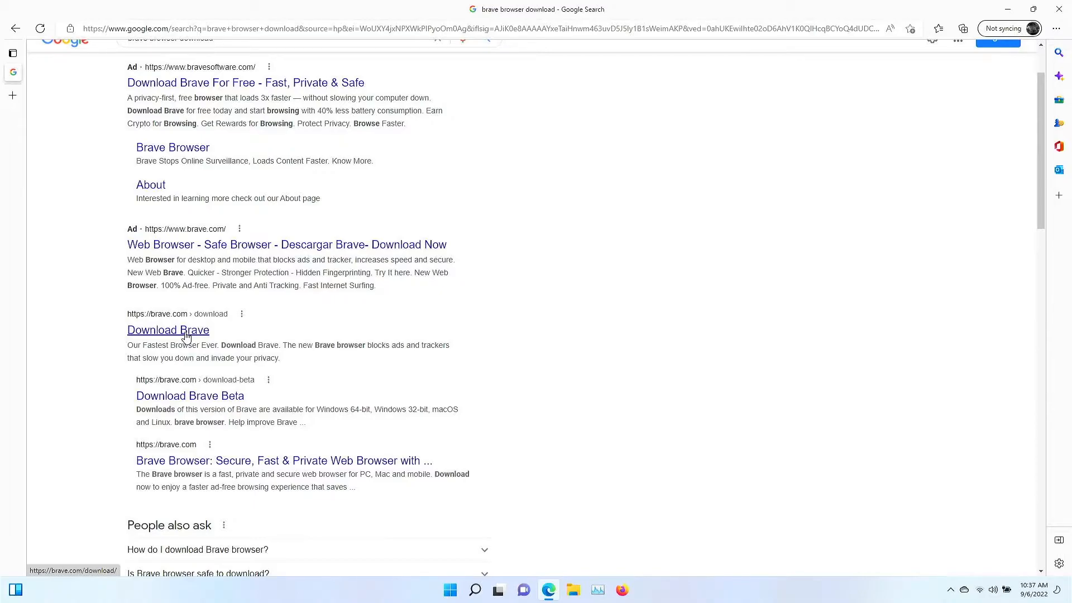
{"action": "left_click", "coordinate": [167, 329]}
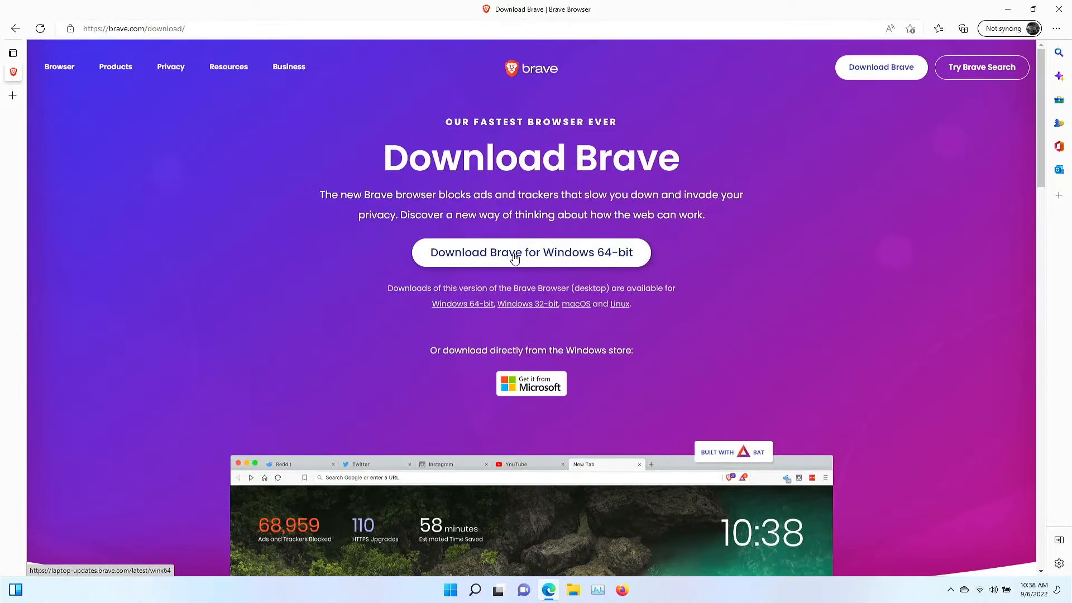
Download BraveBrowserSetup.exe for Windows 64-bit, then bring up File Explorer.
{"action": "left_click", "coordinate": [535, 252]}
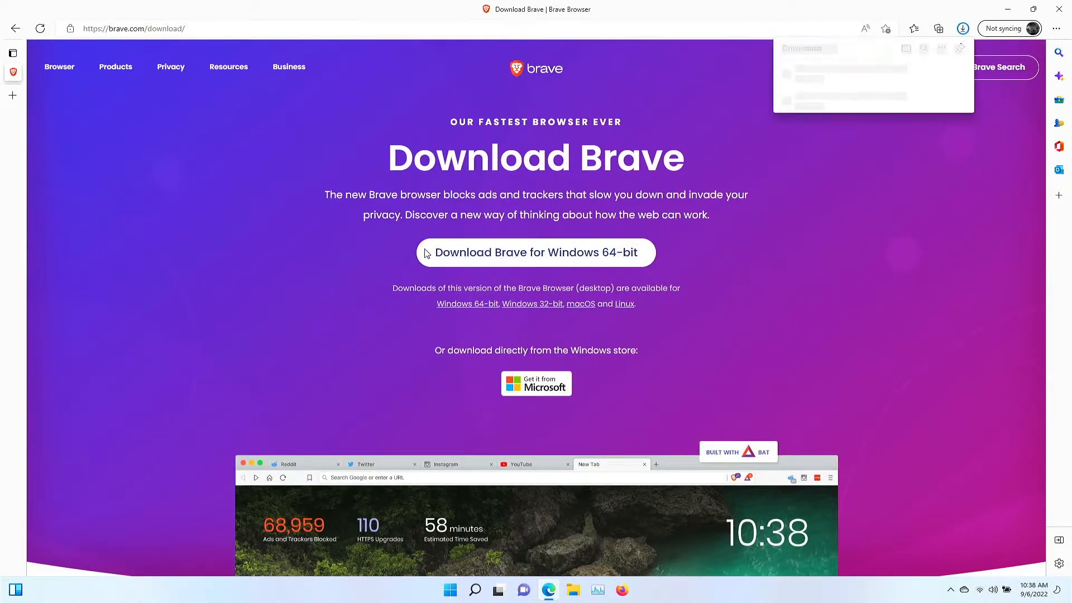
{"action": "left_click", "coordinate": [535, 253]}
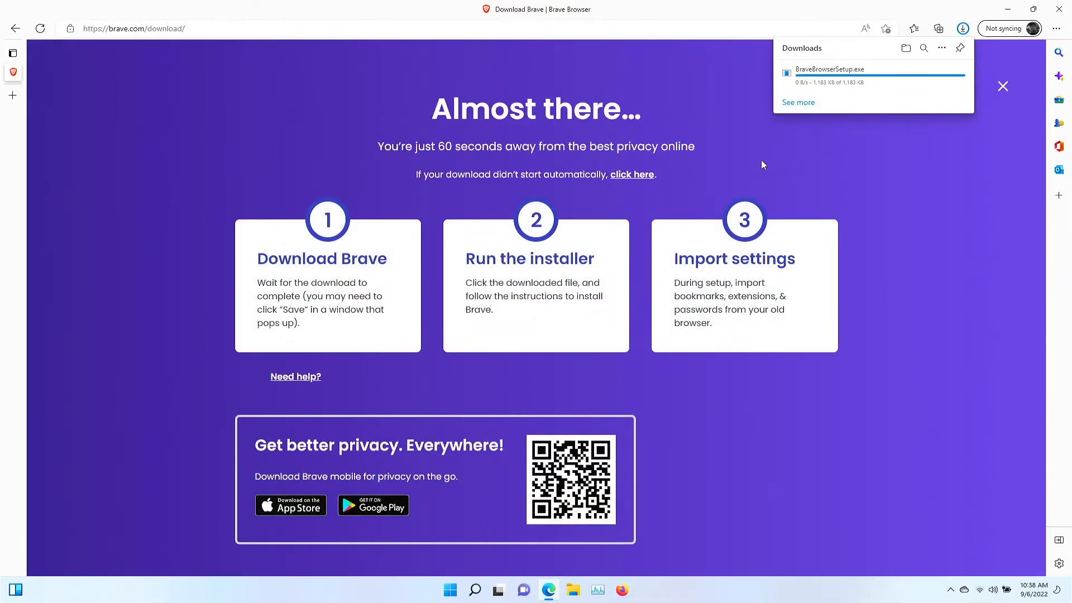
{"action": "mouse_move", "coordinate": [864, 116]}
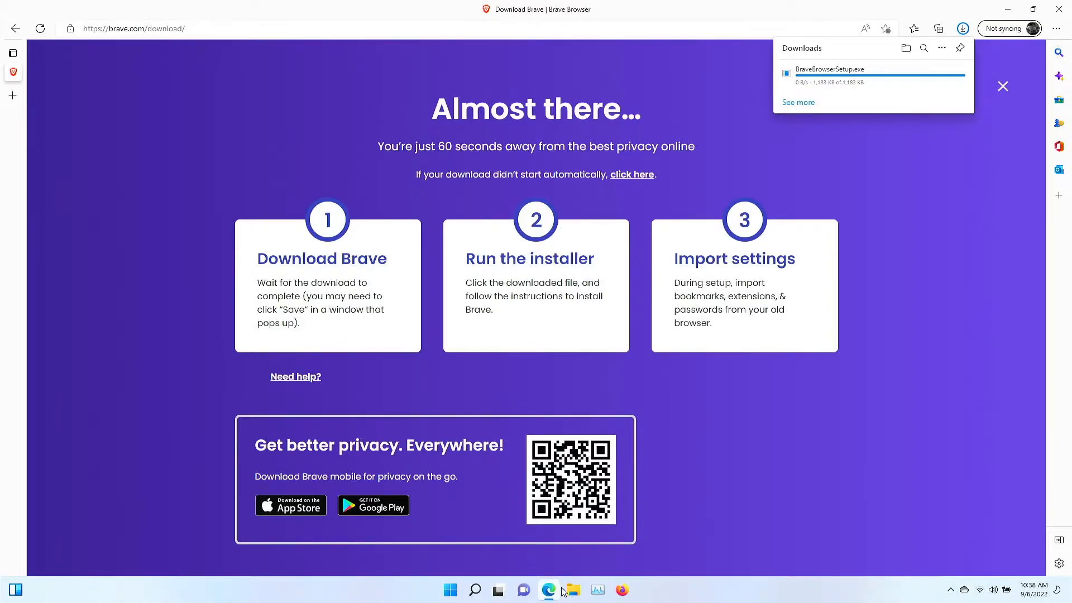
{"action": "left_click", "coordinate": [572, 589]}
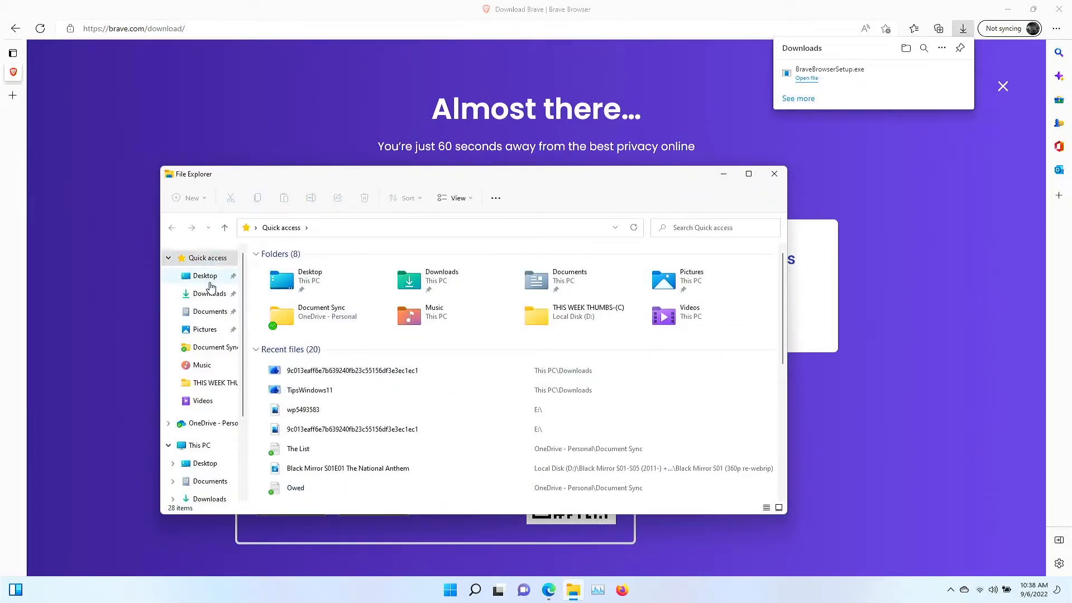
Run BraveBrowserSetup from the Downloads folder.
{"action": "left_click", "coordinate": [211, 293]}
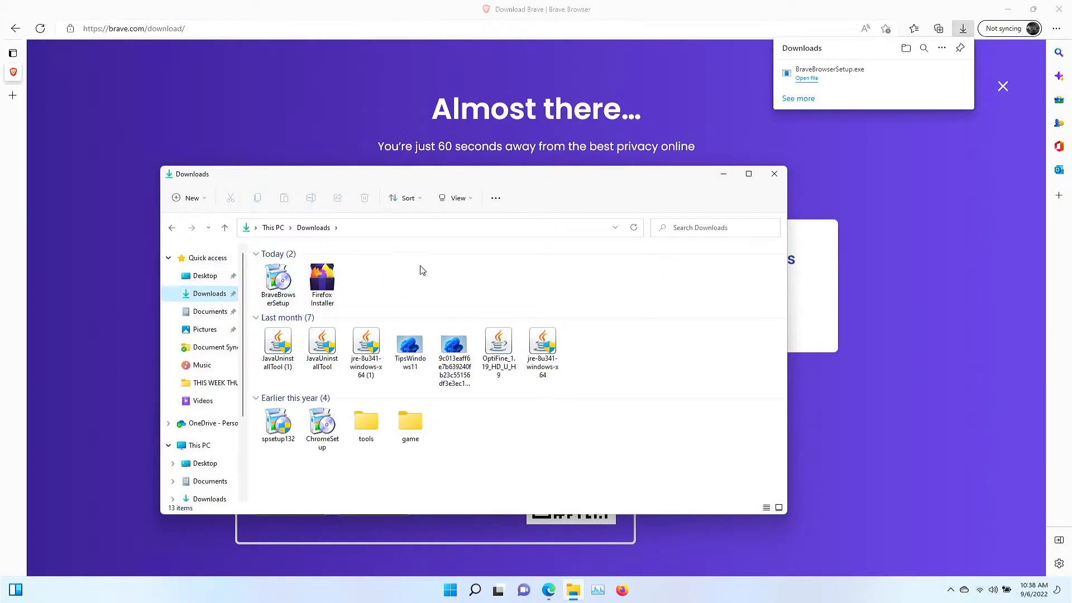
{"action": "mouse_move", "coordinate": [412, 282]}
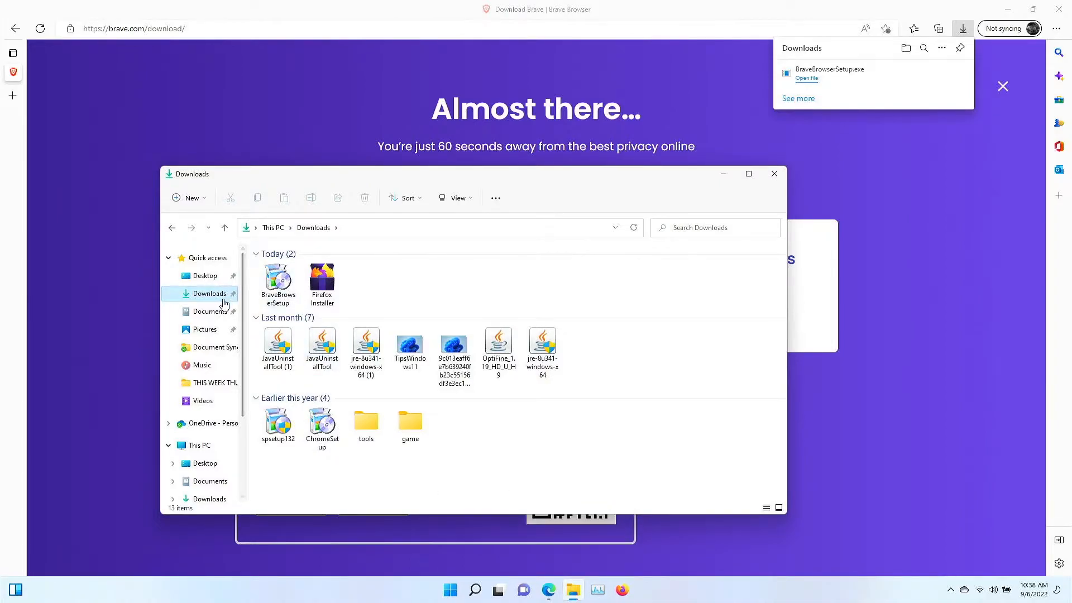
{"action": "left_click", "coordinate": [278, 280]}
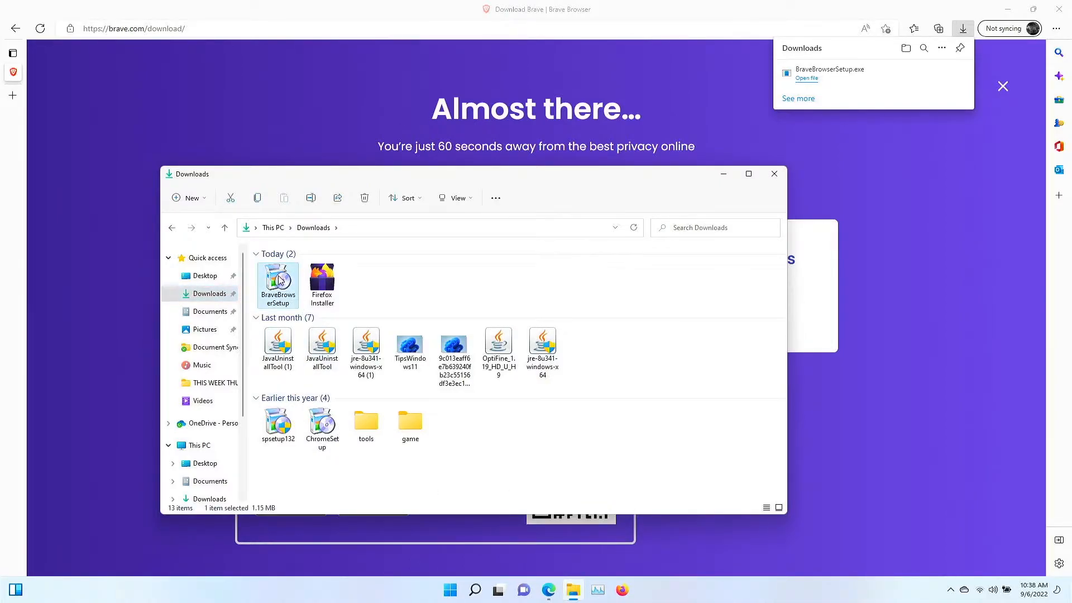
{"action": "mouse_move", "coordinate": [278, 283]}
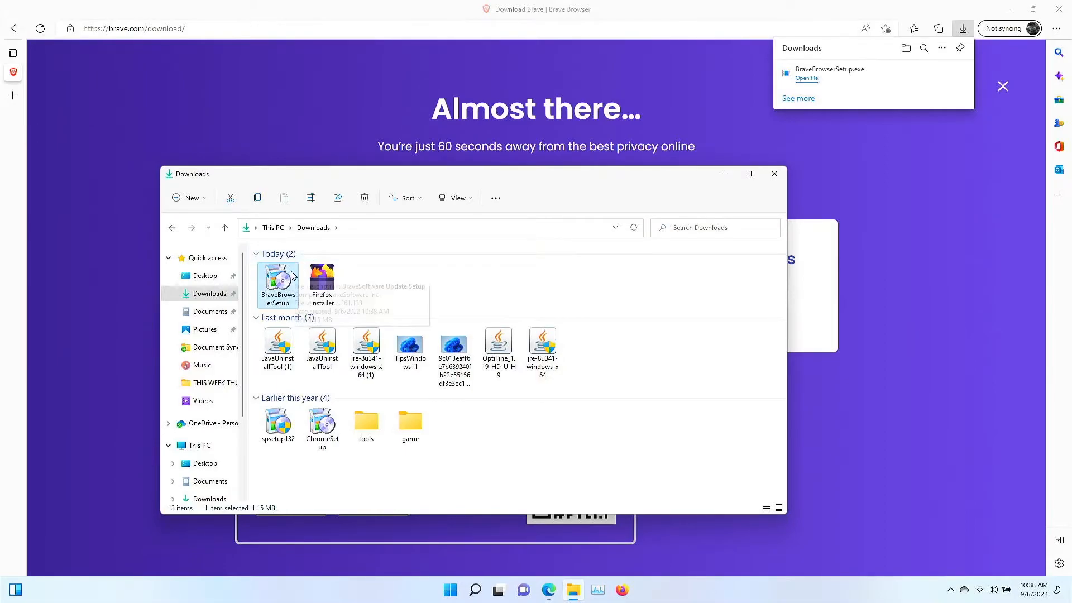
{"action": "double_click", "coordinate": [278, 278]}
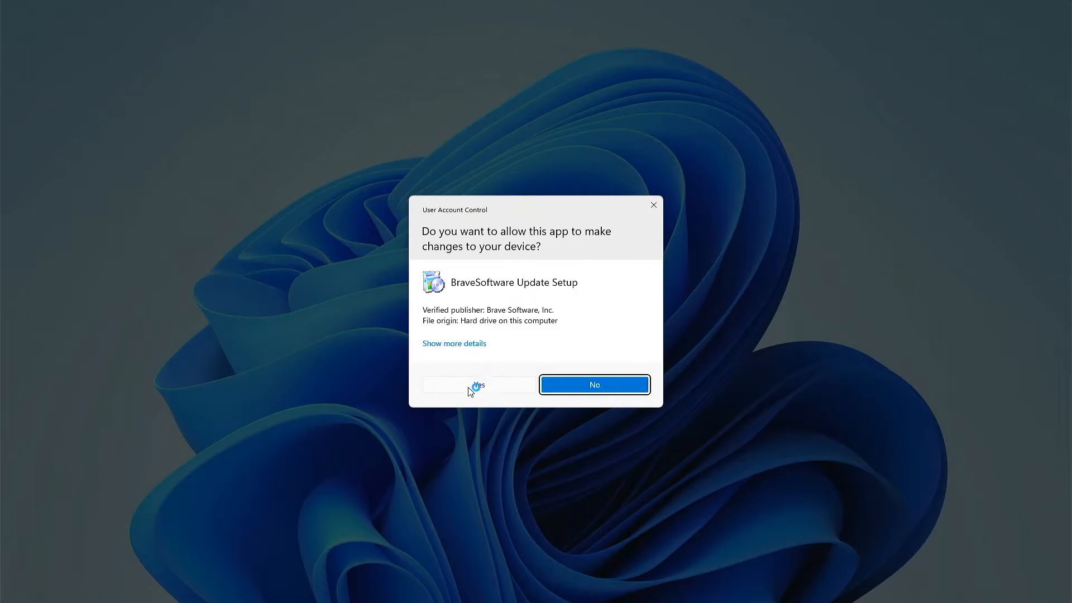
Grant the UAC prompt for BraveSoftware Update Setup and close the Downloads window.
{"action": "left_click", "coordinate": [477, 384]}
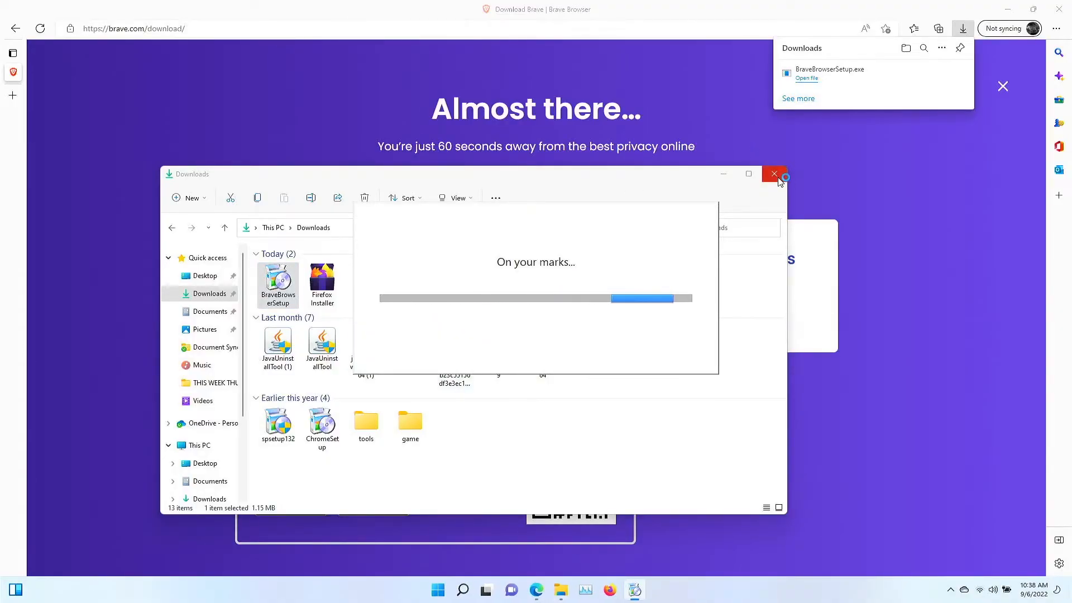
{"action": "left_click", "coordinate": [773, 175]}
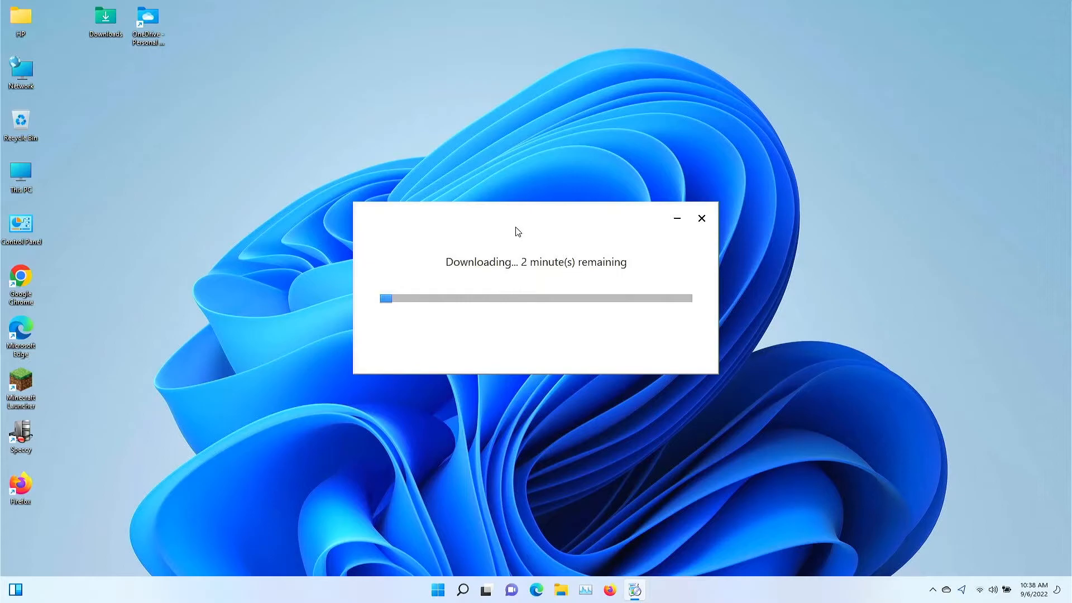
{"action": "mouse_move", "coordinate": [544, 327]}
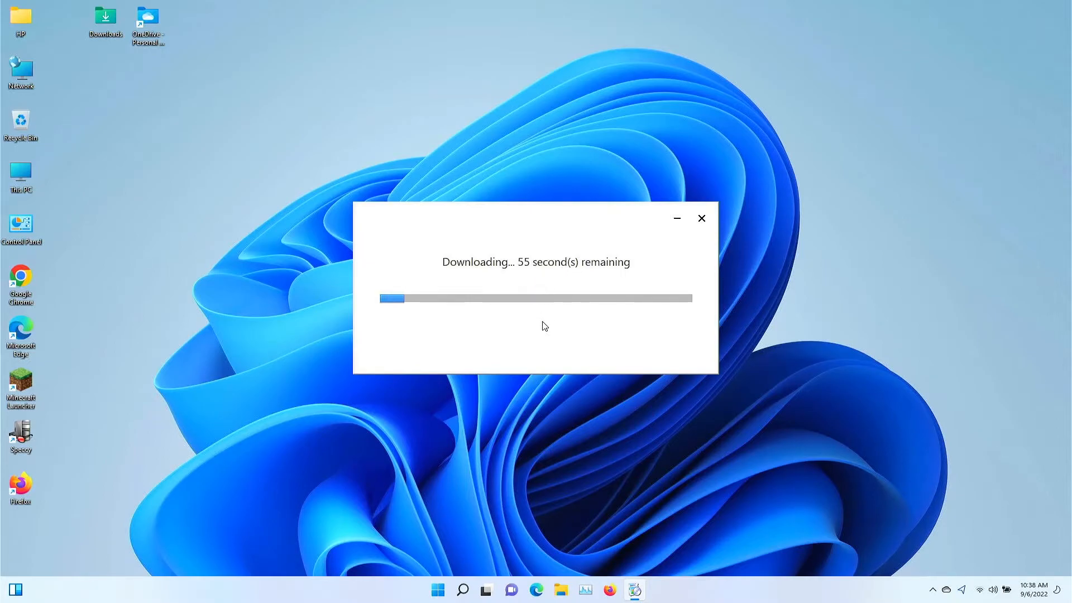
{"action": "mouse_move", "coordinate": [993, 551]}
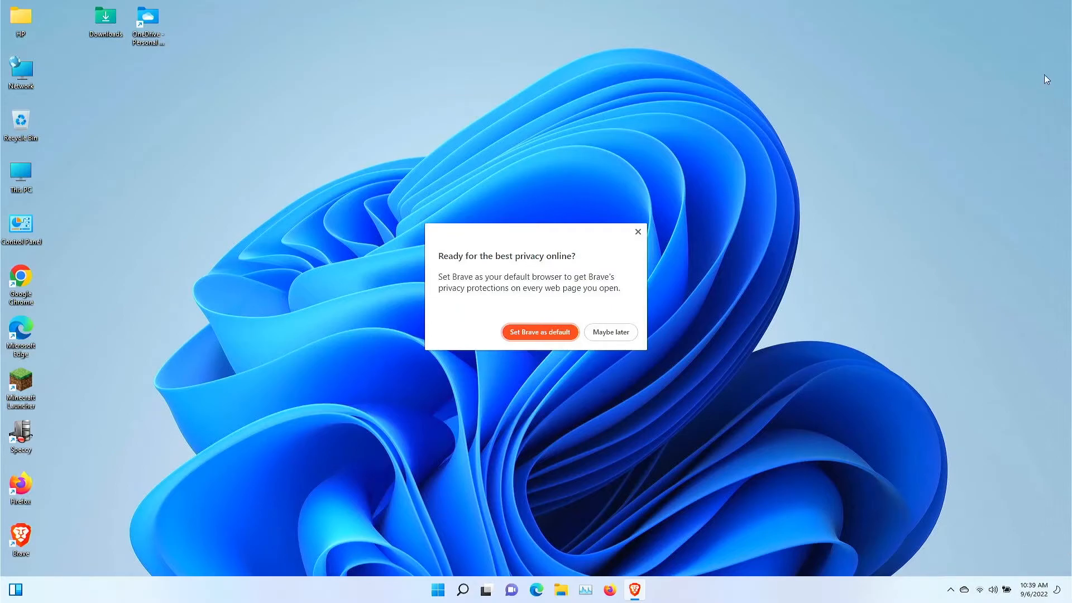
{"action": "mouse_move", "coordinate": [887, 135]}
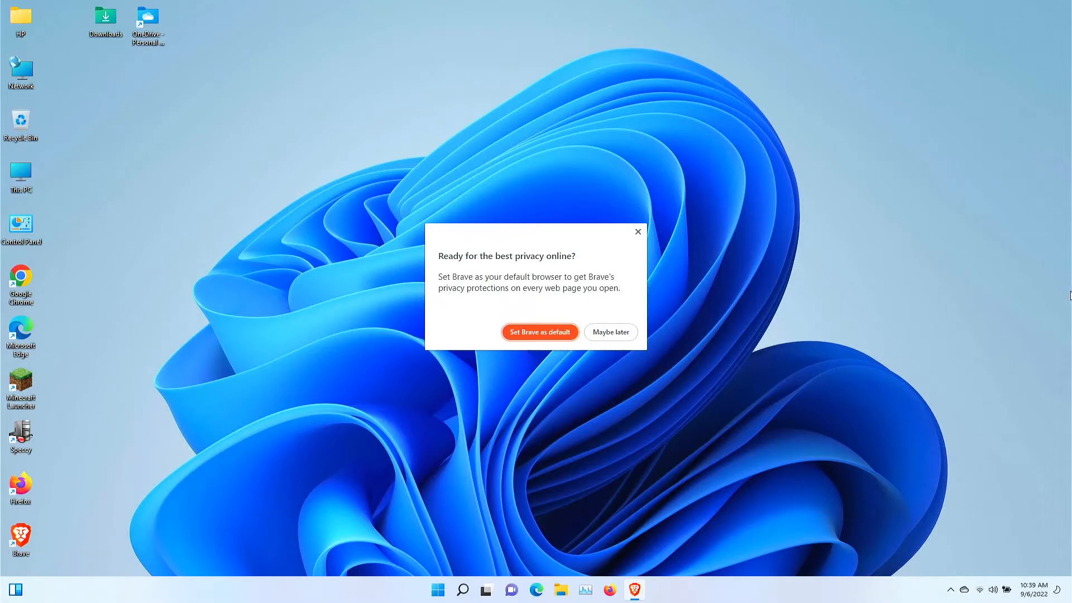
{"action": "mouse_move", "coordinate": [628, 56]}
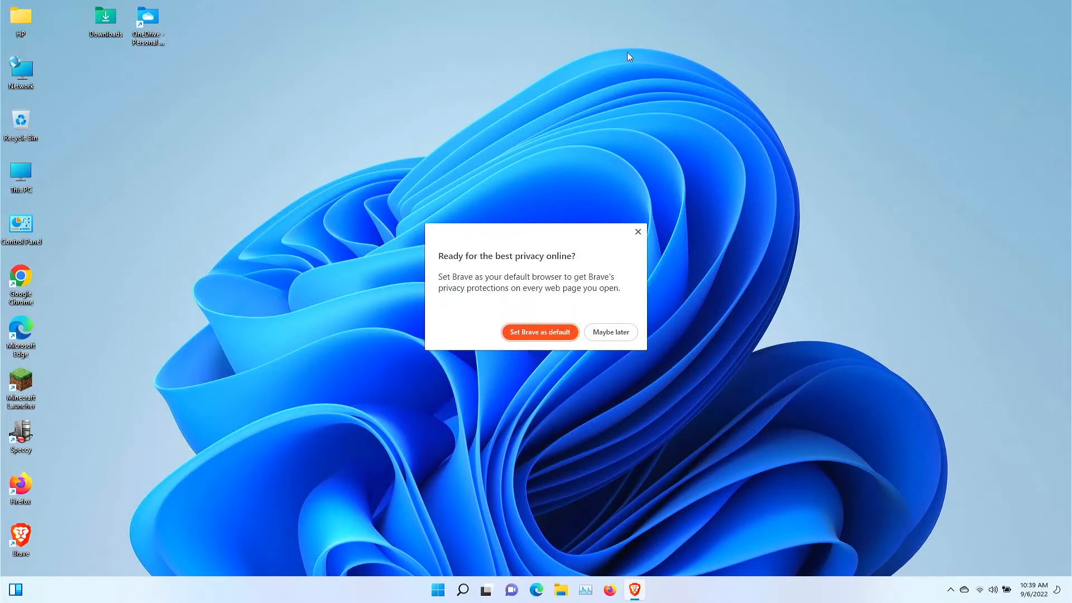
{"action": "mouse_move", "coordinate": [576, 180]}
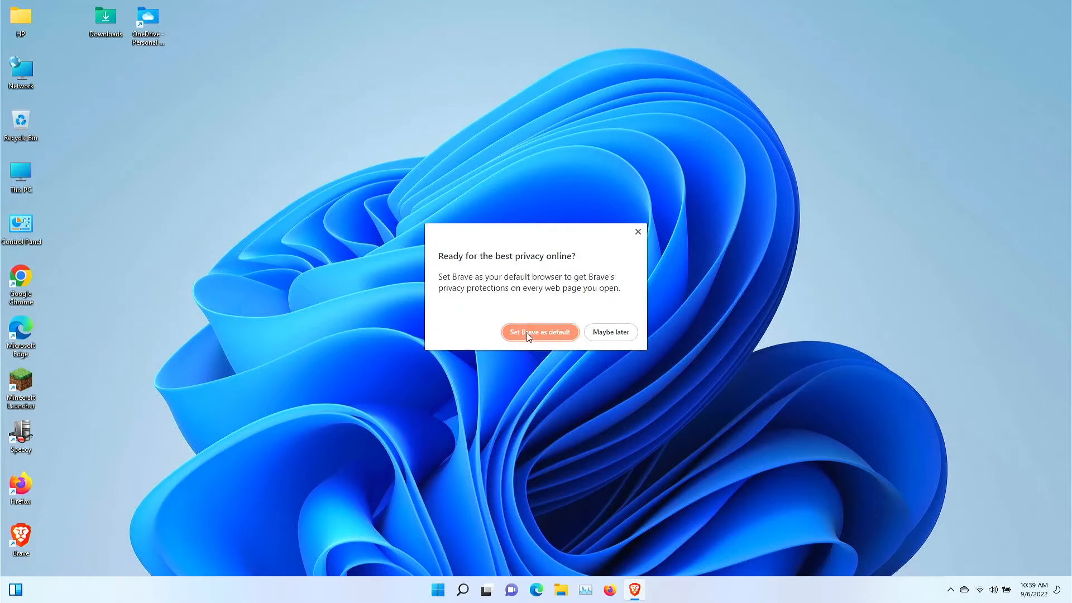
Accept the 'Set Brave as default' prompt.
{"action": "left_click", "coordinate": [539, 332]}
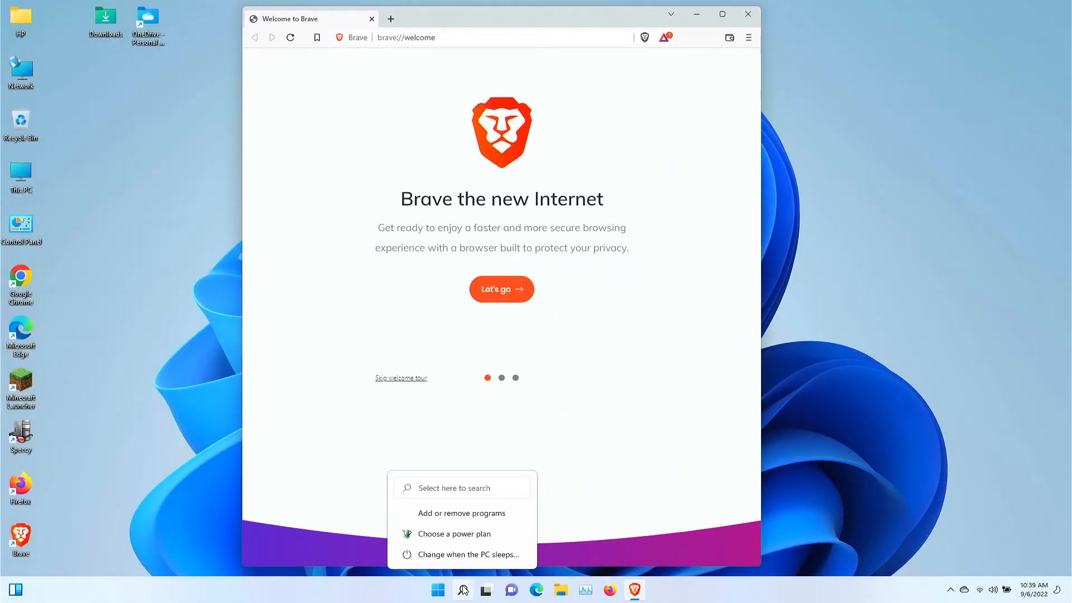
Search Windows for default apps and reach Microsoft Edge's entry in Default apps.
{"action": "left_click", "coordinate": [462, 589]}
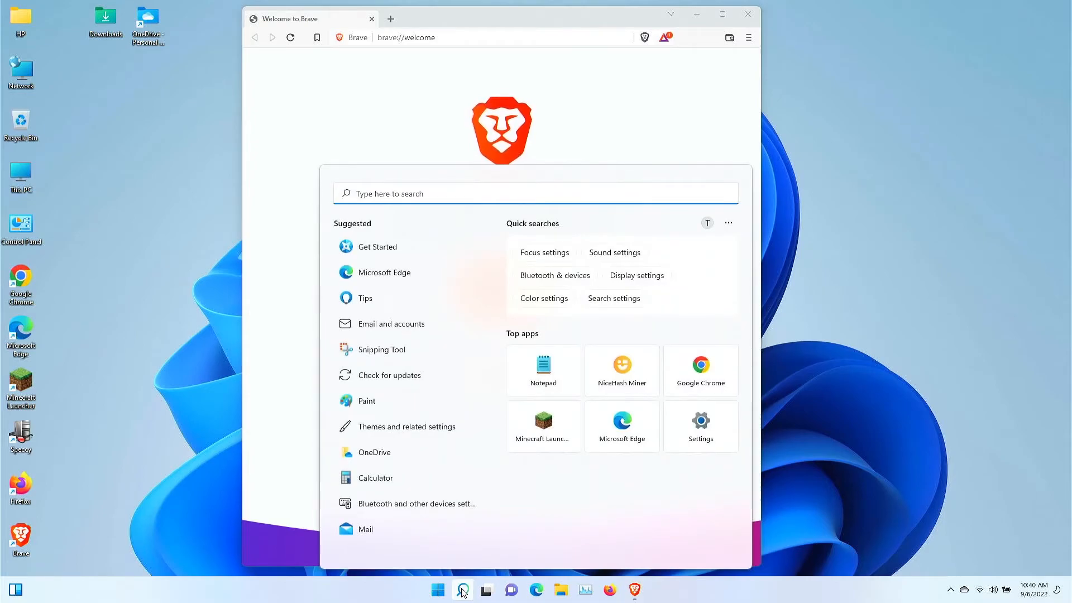
{"action": "type", "text": "default bw"}
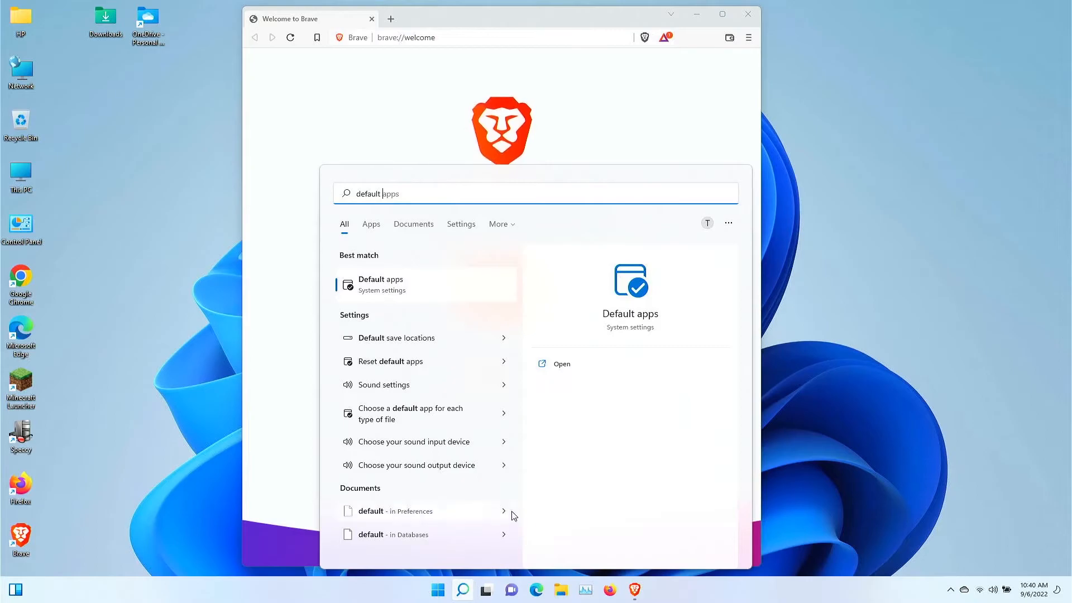
{"action": "left_click", "coordinate": [381, 283]}
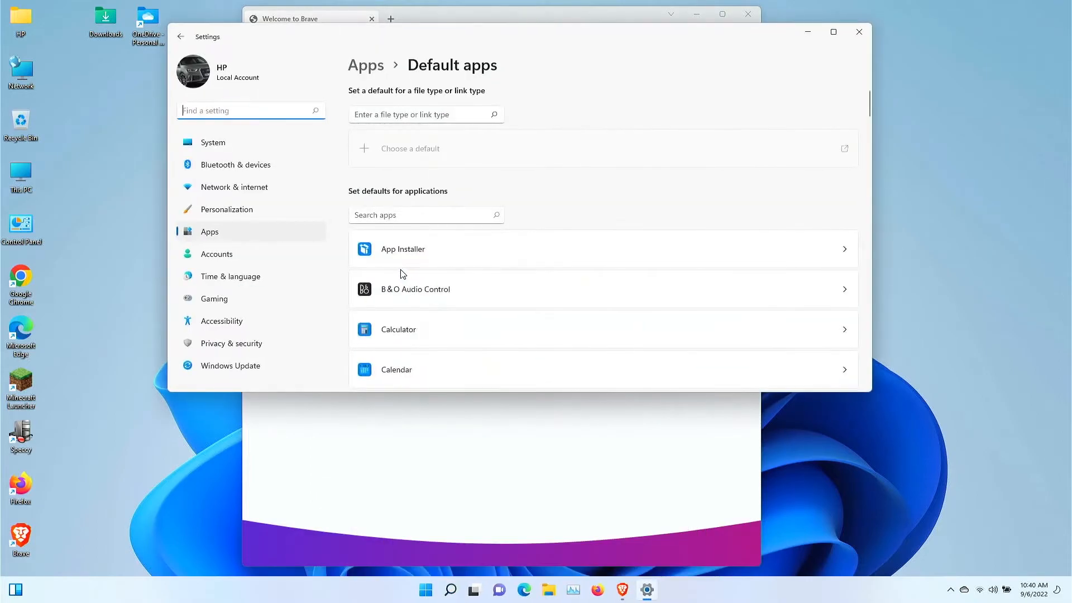
{"action": "scroll", "scroll_direction": "down", "scroll_amount": 3}
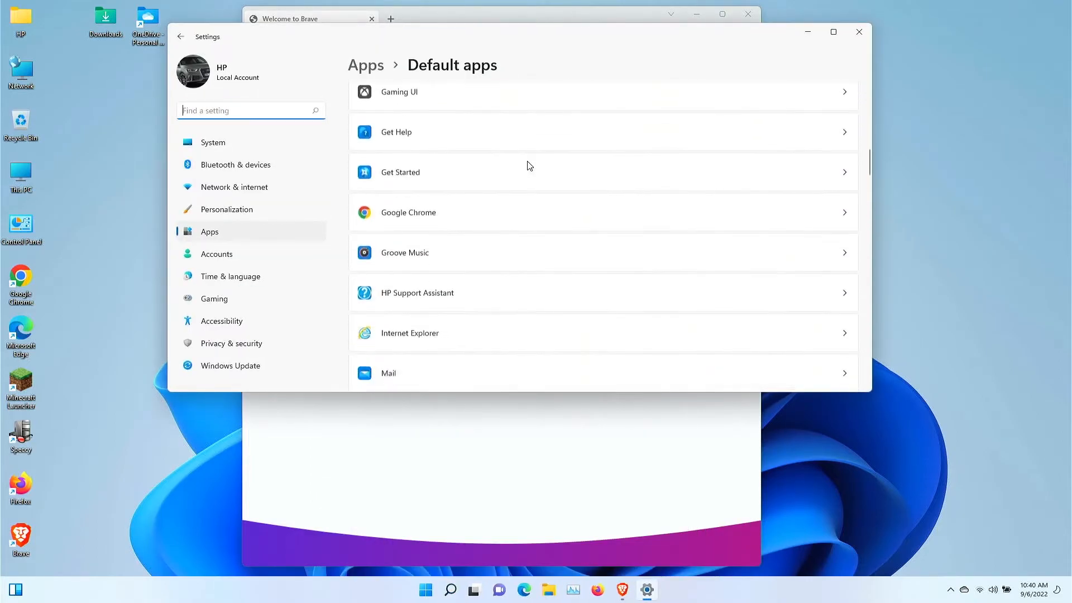
{"action": "scroll", "scroll_direction": "down", "scroll_amount": 3}
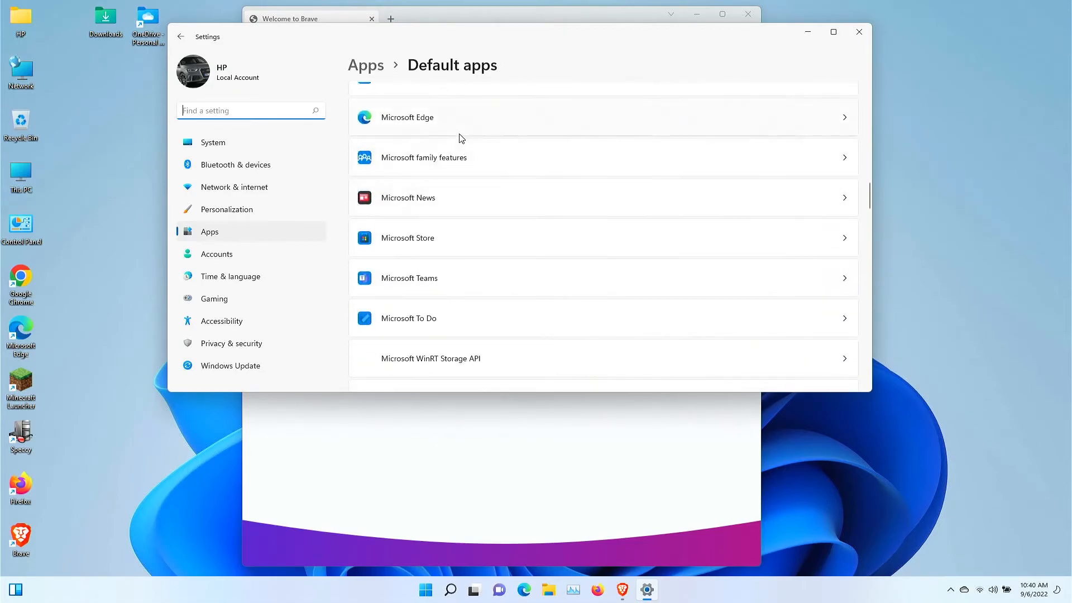
{"action": "left_click", "coordinate": [406, 117]}
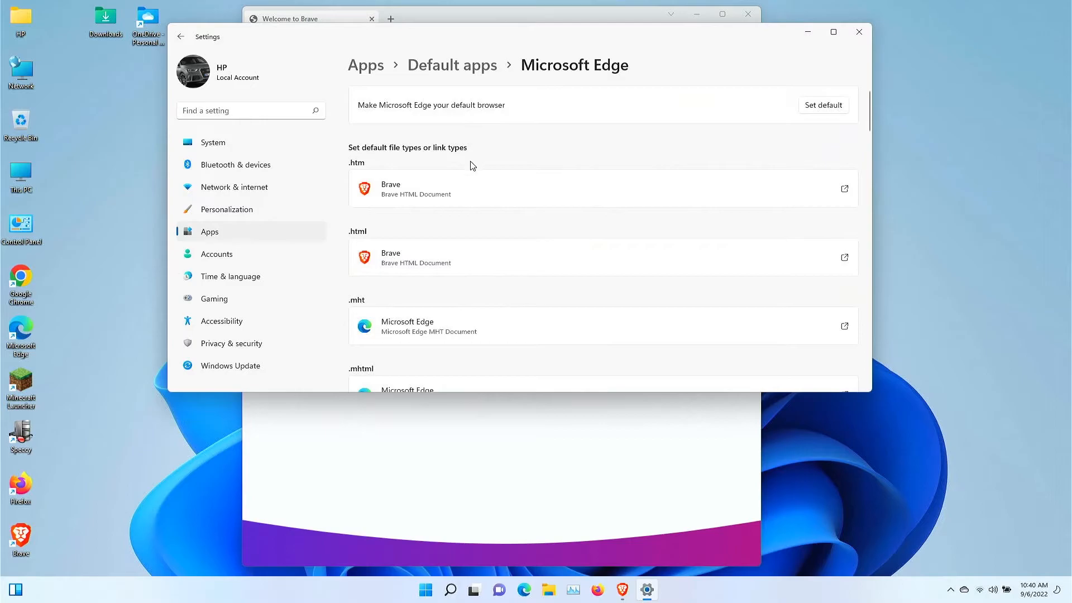
{"action": "mouse_move", "coordinate": [373, 240]}
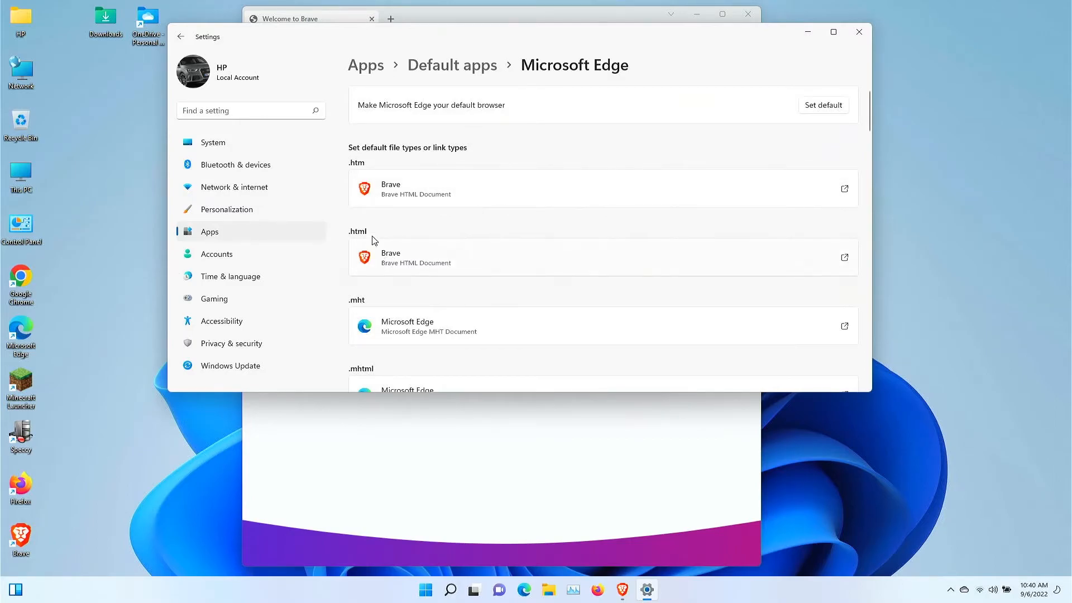
{"action": "mouse_move", "coordinate": [409, 188]}
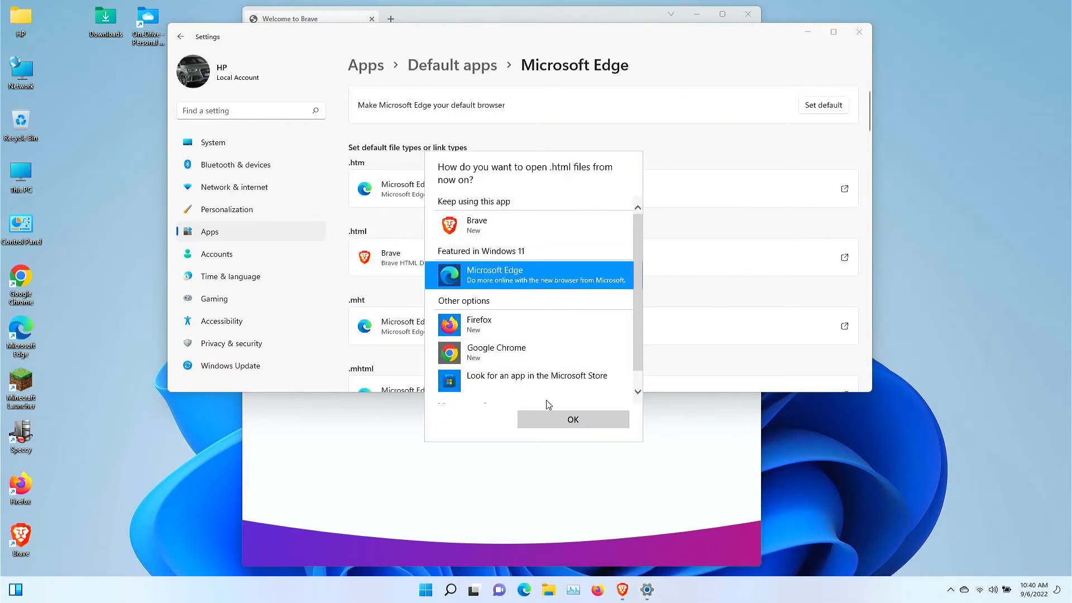
Confirm Microsoft Edge for .html files and close Windows Settings.
{"action": "left_click", "coordinate": [572, 419]}
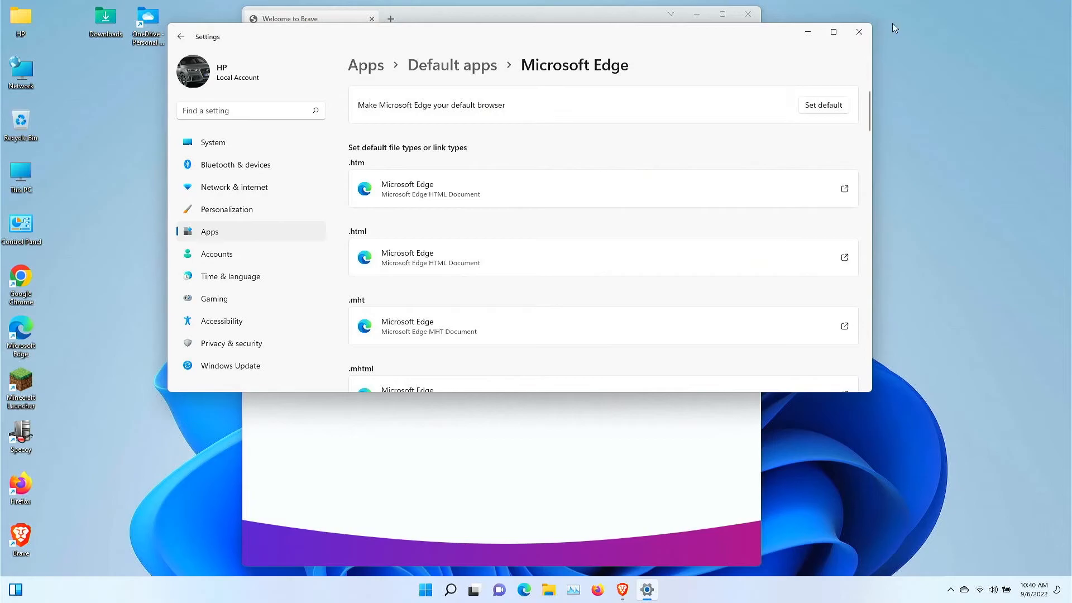
{"action": "left_click", "coordinate": [859, 31]}
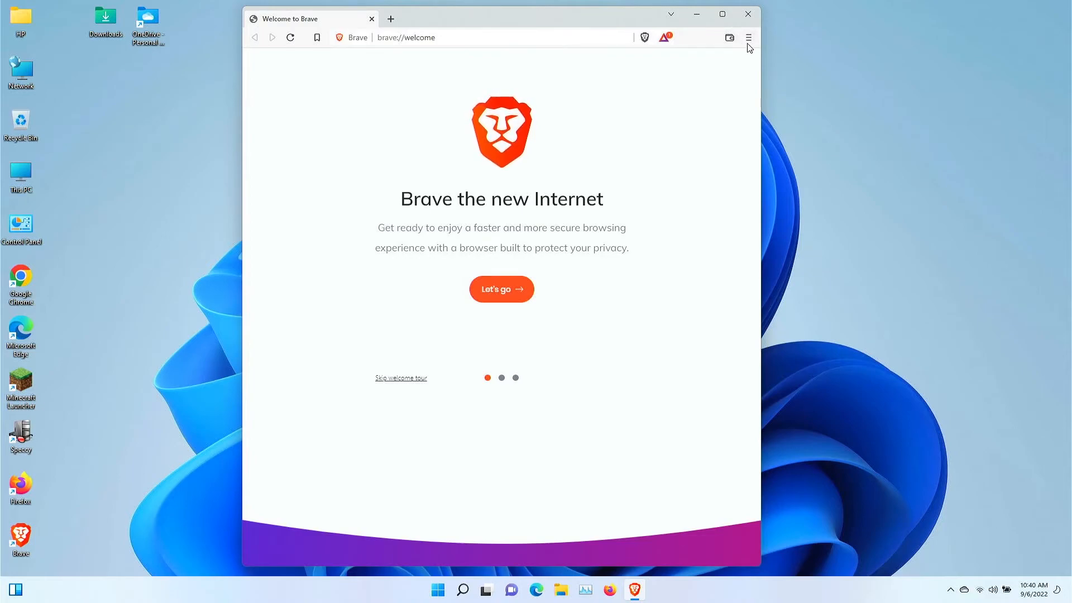
{"action": "mouse_move", "coordinate": [729, 38]}
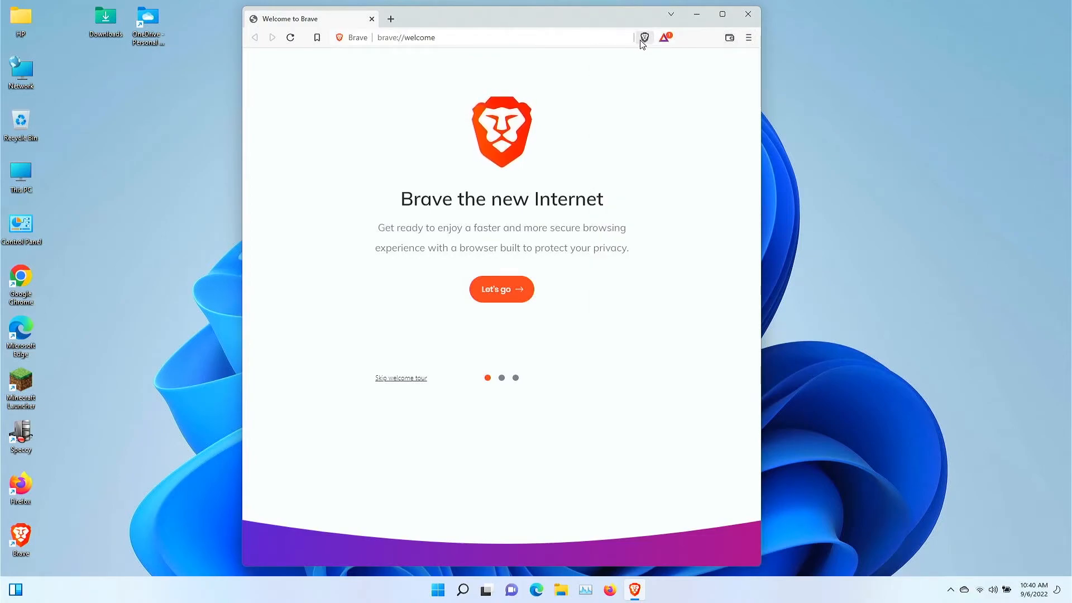
{"action": "mouse_move", "coordinate": [665, 42]}
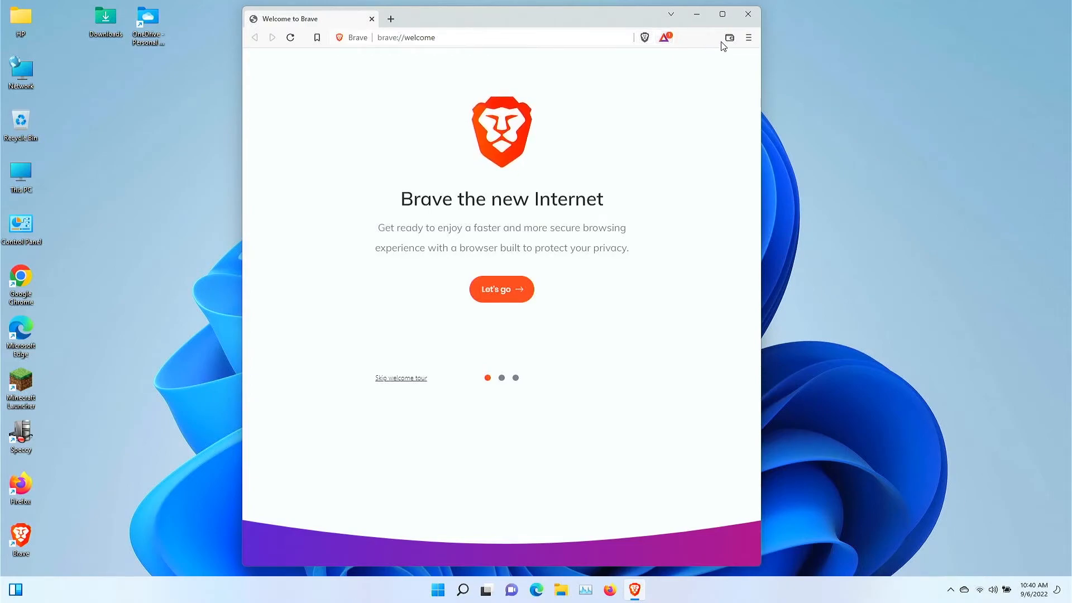
{"action": "left_click", "coordinate": [748, 38]}
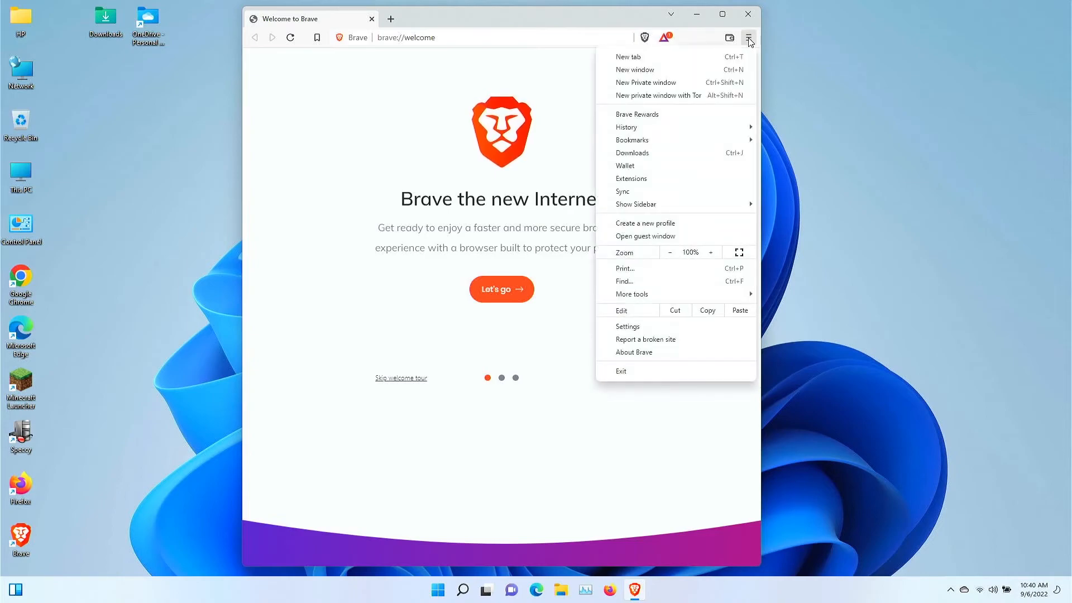
{"action": "mouse_move", "coordinate": [676, 95]}
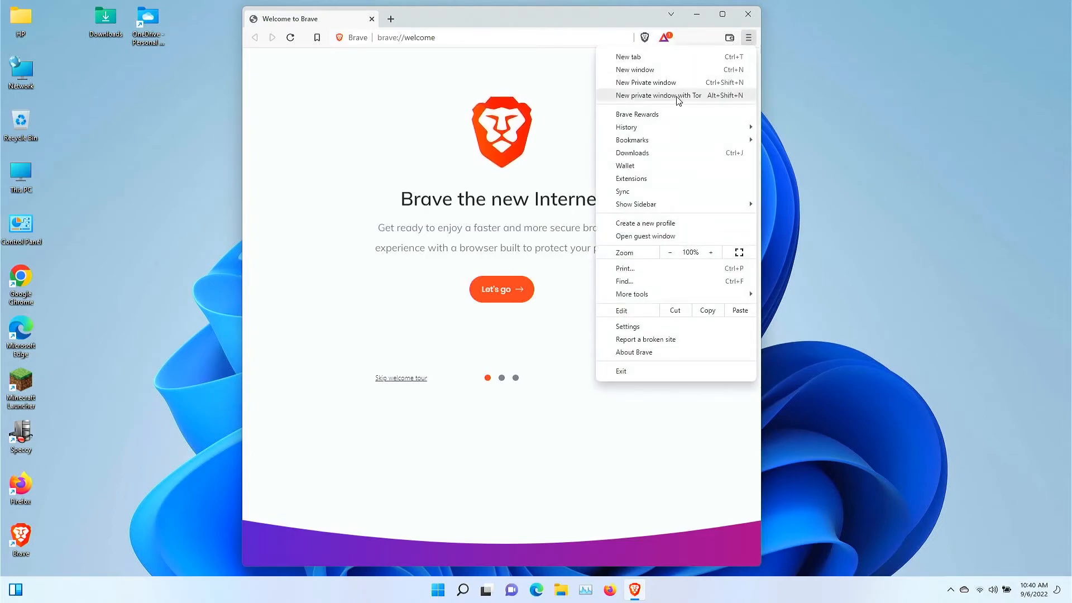
{"action": "mouse_move", "coordinate": [627, 128]}
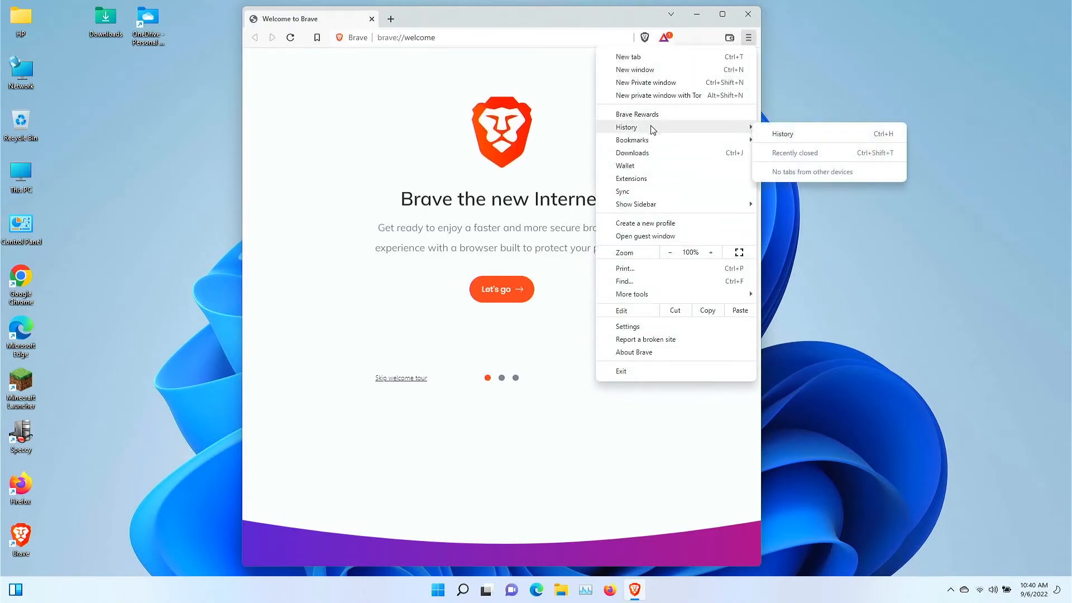
{"action": "mouse_move", "coordinate": [631, 140]}
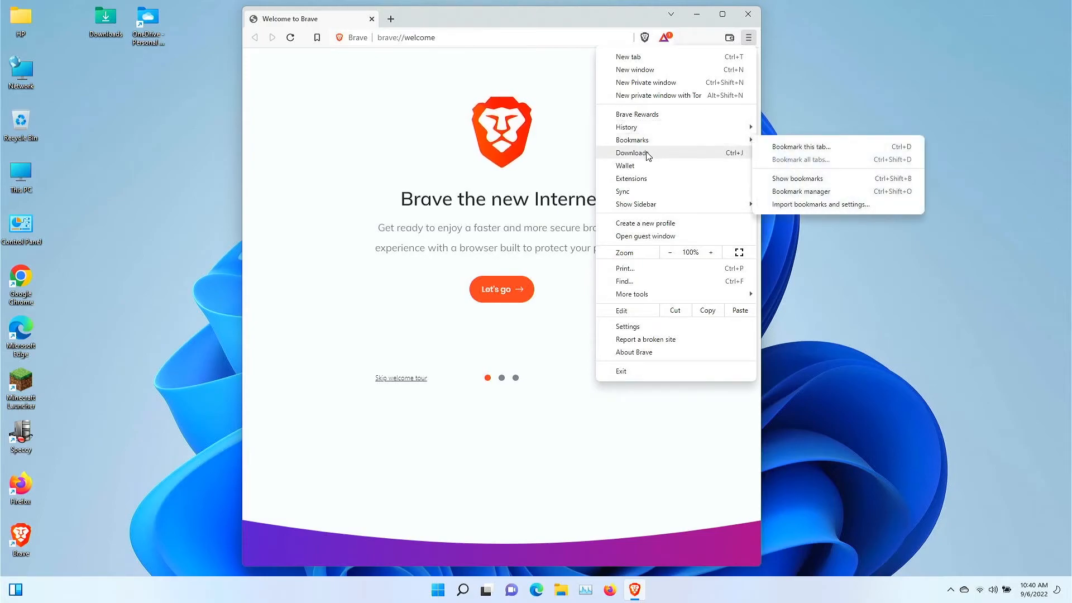
{"action": "mouse_move", "coordinate": [641, 170]}
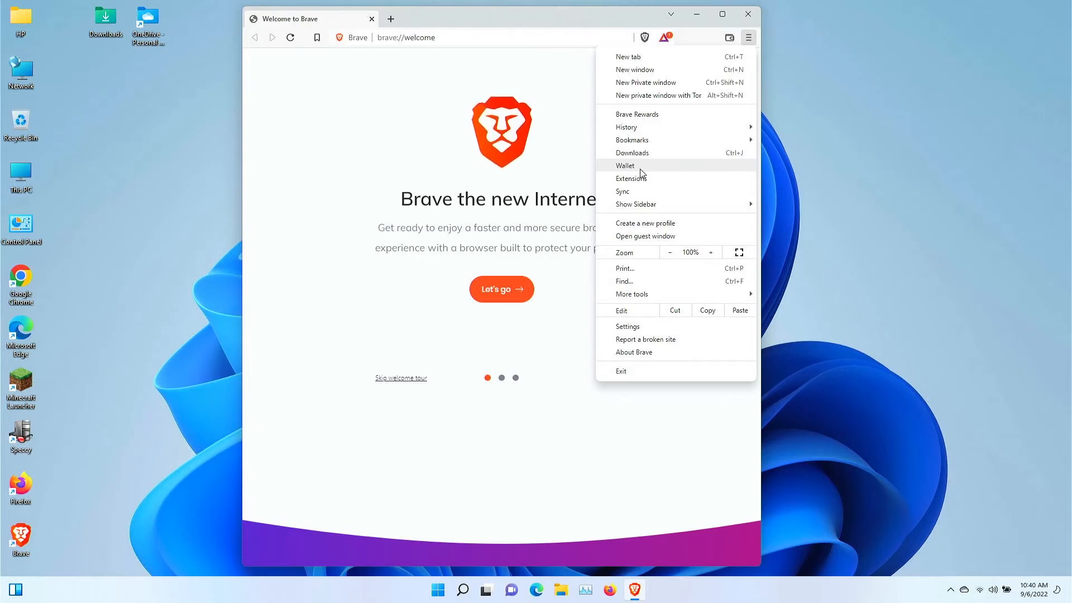
{"action": "mouse_move", "coordinate": [646, 174]}
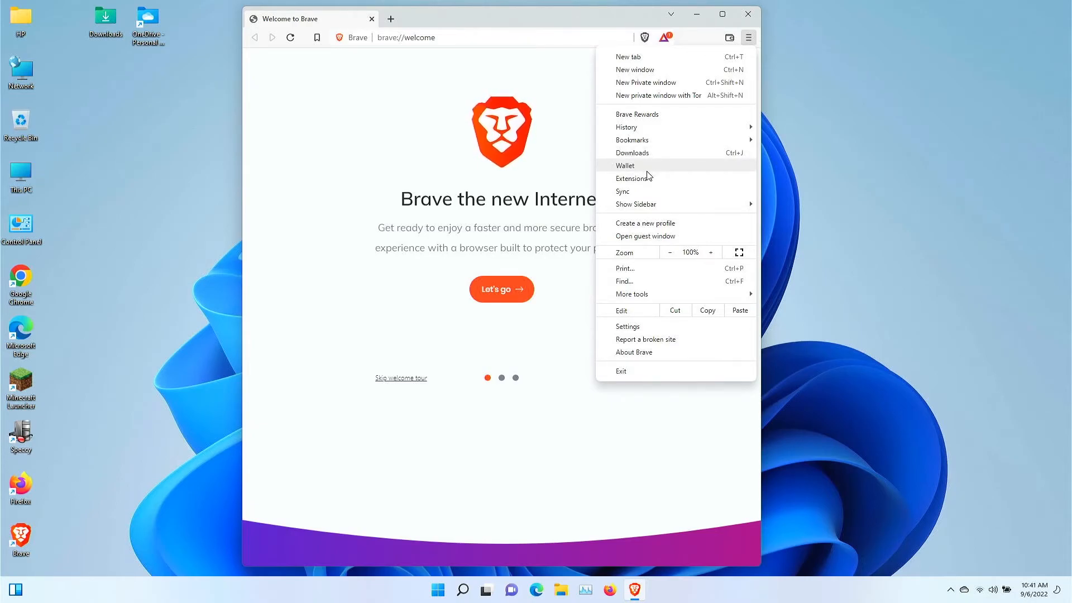
{"action": "mouse_move", "coordinate": [650, 179]}
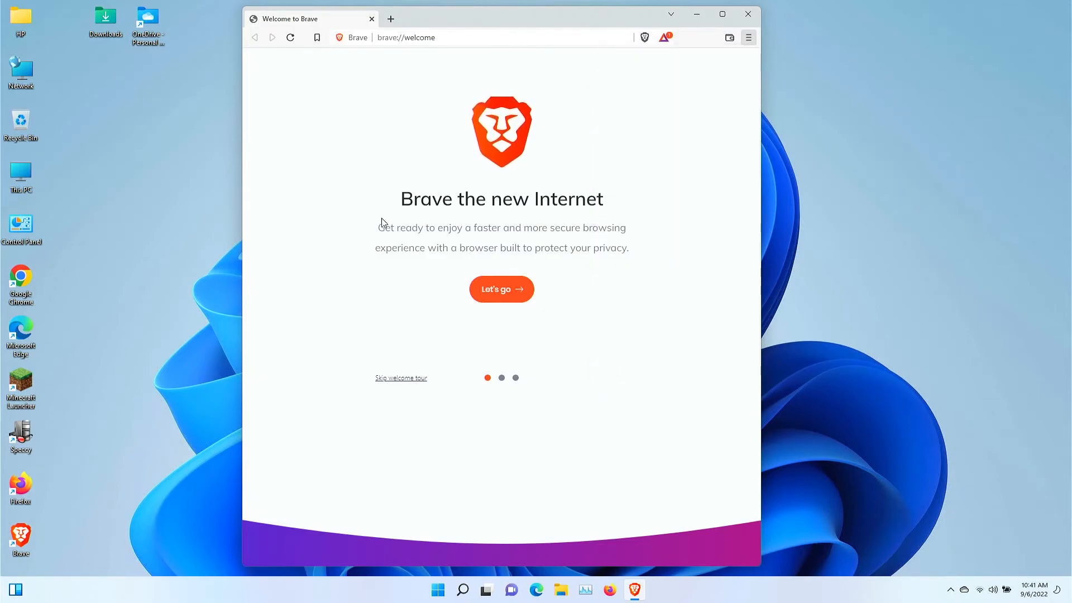
Start the welcome tour and view the Import from browser list.
{"action": "left_click", "coordinate": [501, 288]}
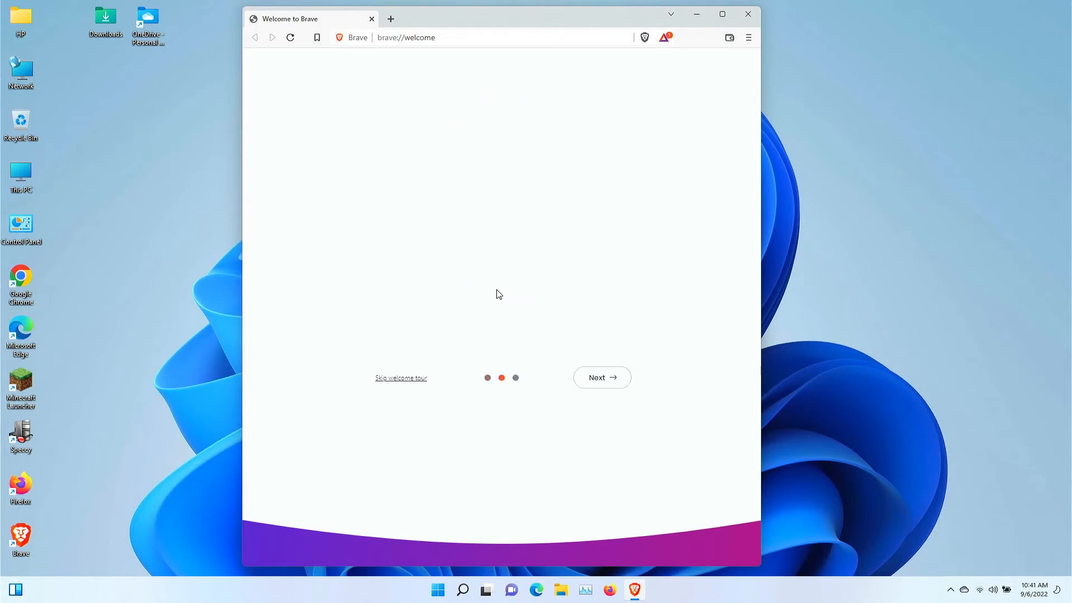
{"action": "left_click", "coordinate": [600, 376]}
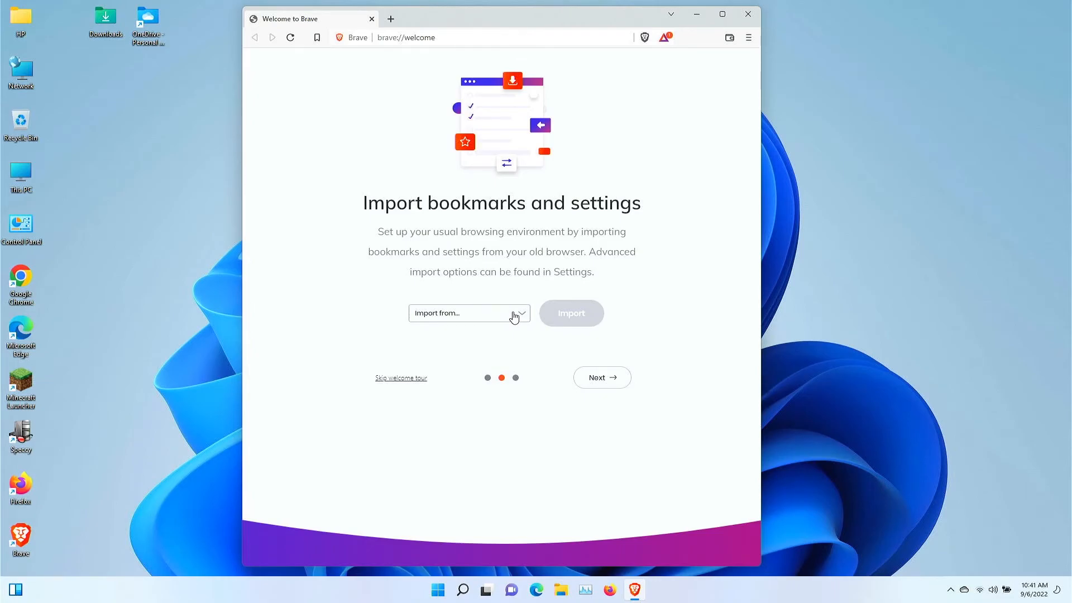
{"action": "mouse_move", "coordinate": [519, 308]}
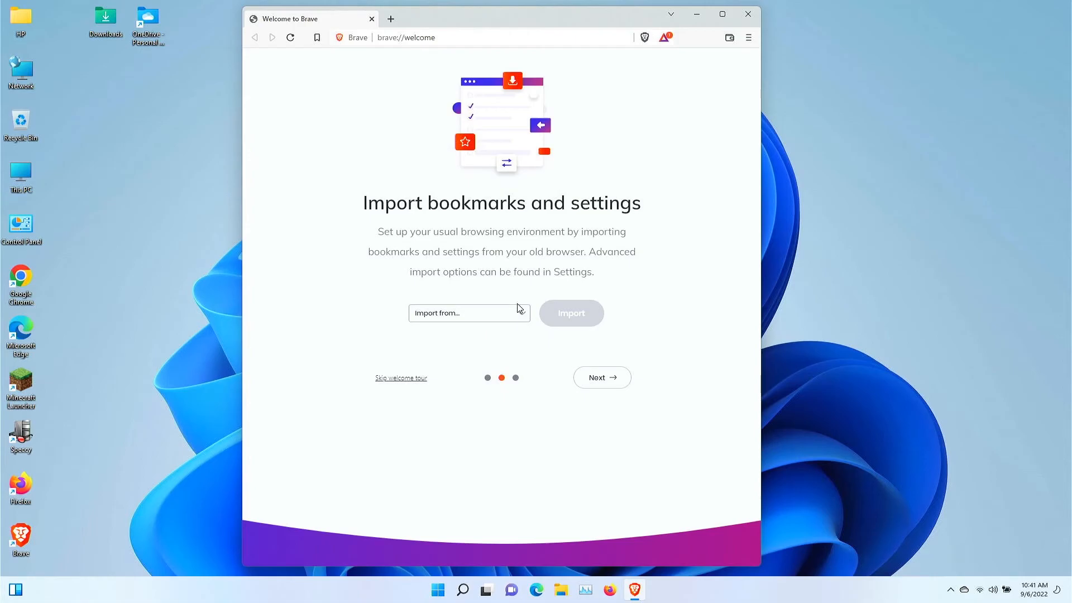
{"action": "left_click", "coordinate": [469, 313]}
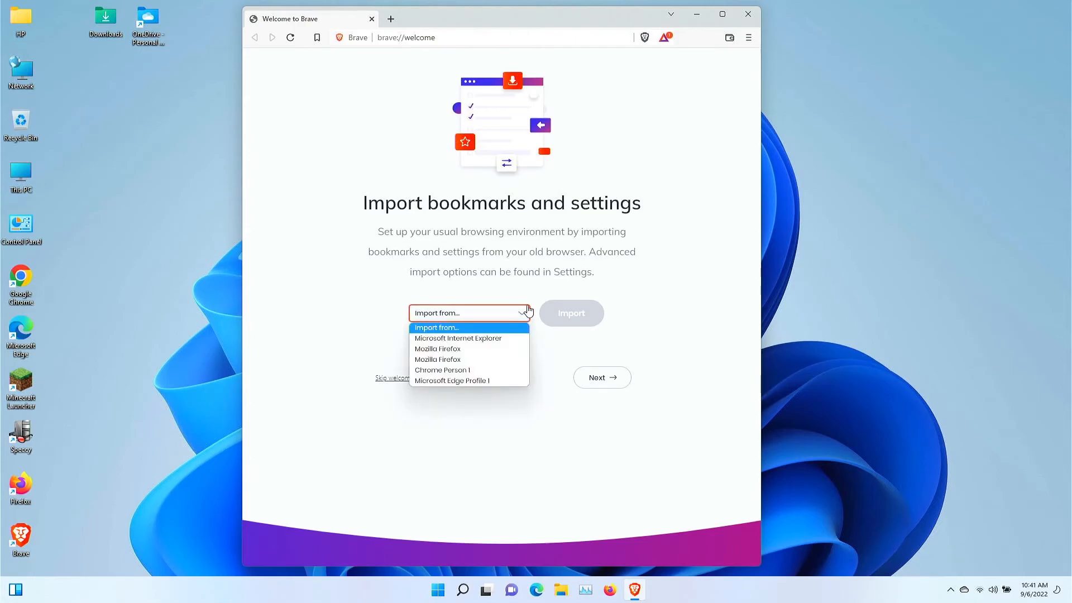
{"action": "mouse_move", "coordinate": [444, 370]}
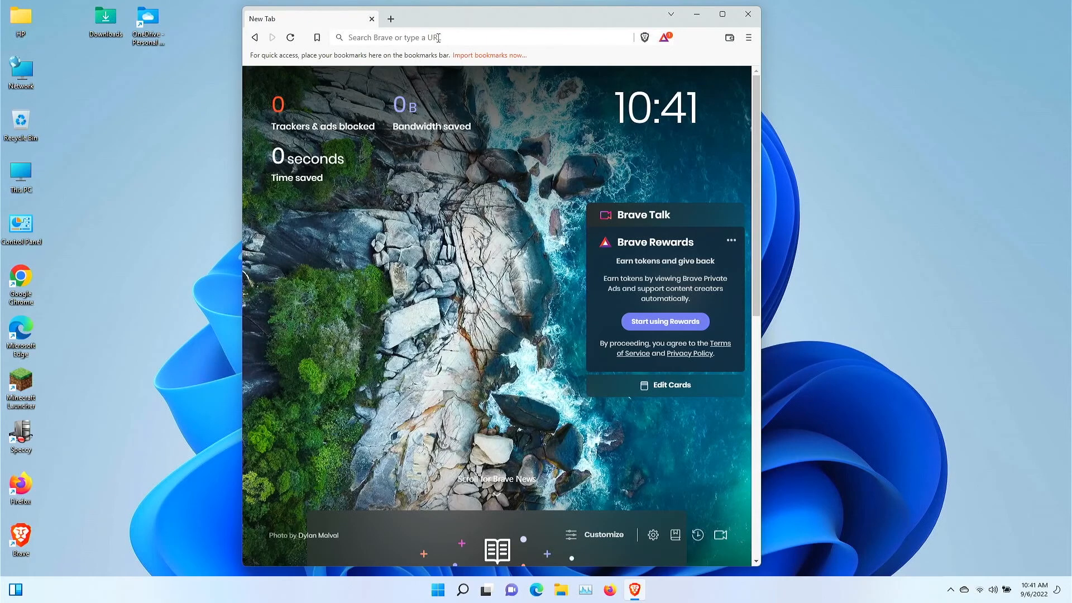
Focus the address bar and show Brave's main hamburger menu.
{"action": "left_click", "coordinate": [438, 37]}
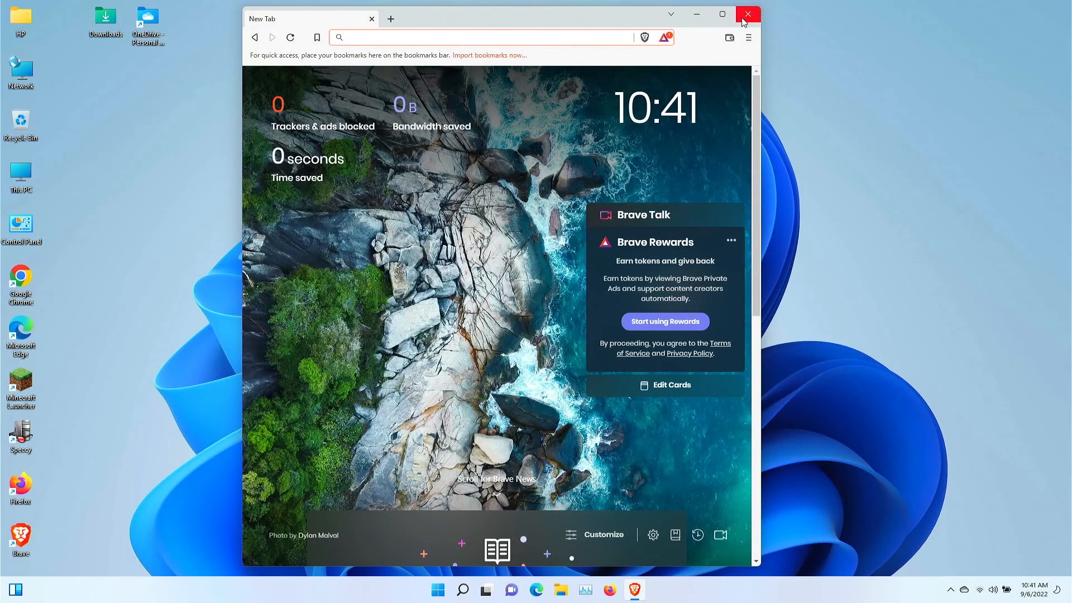
{"action": "mouse_move", "coordinate": [747, 14]}
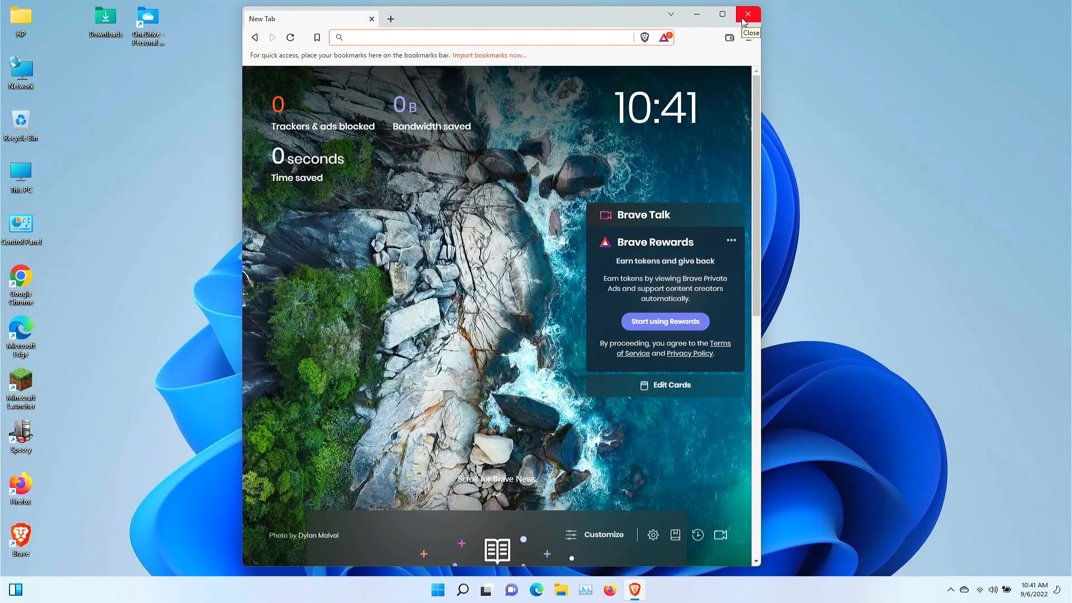
{"action": "left_click", "coordinate": [748, 37]}
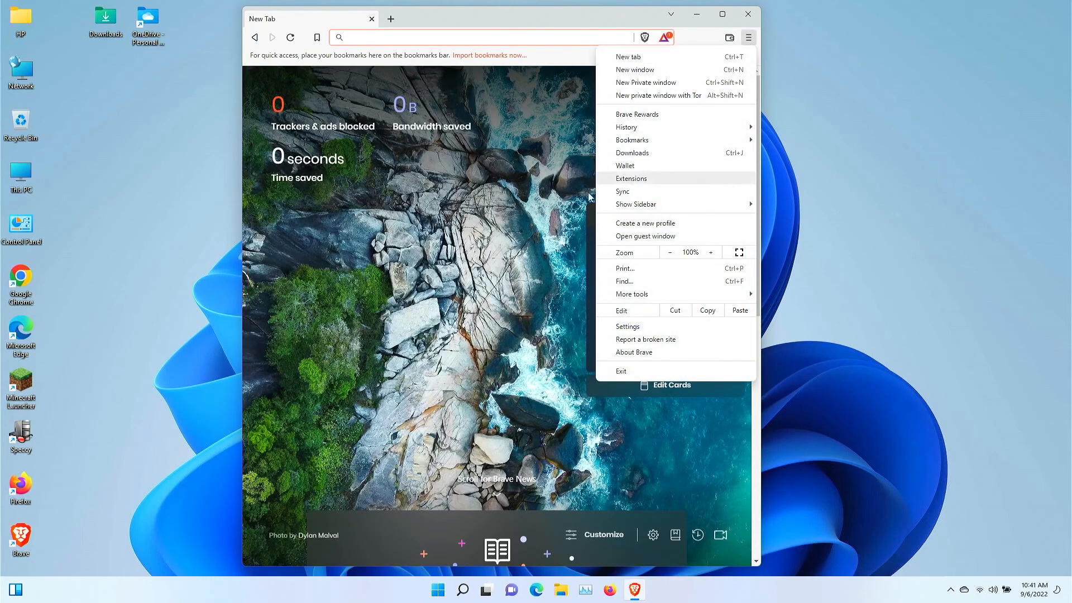
{"action": "mouse_move", "coordinate": [500, 253]}
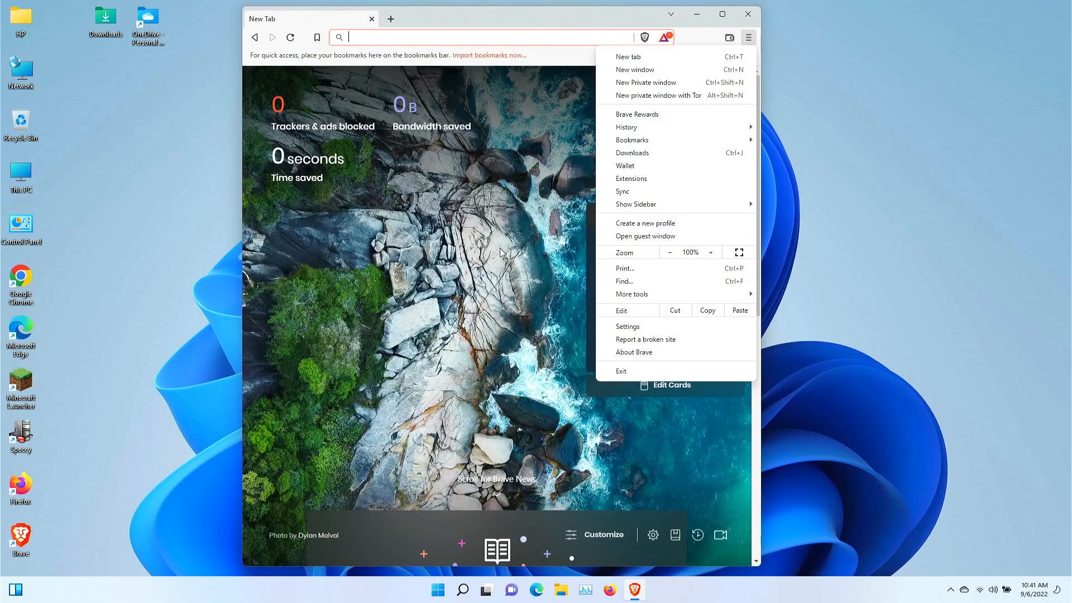
{"action": "mouse_move", "coordinate": [504, 254]}
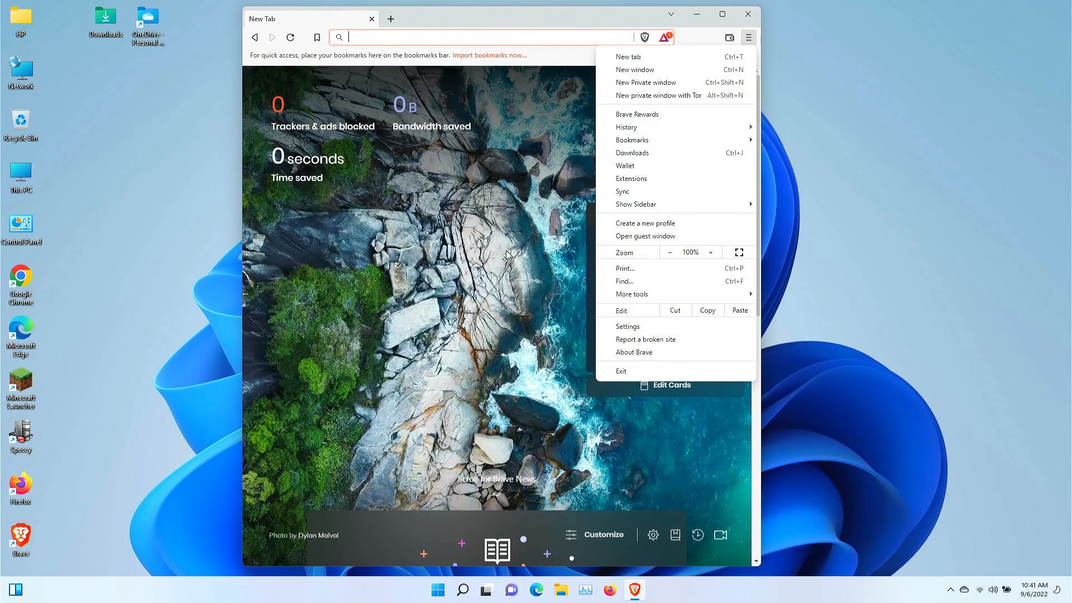
{"action": "mouse_move", "coordinate": [564, 269]}
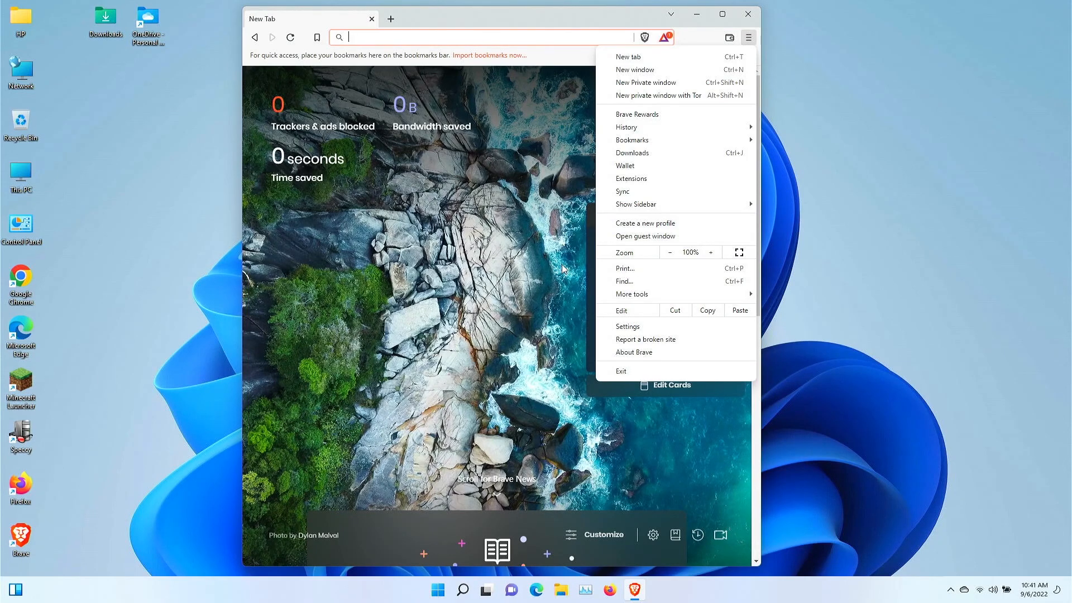
{"action": "mouse_move", "coordinate": [573, 265]}
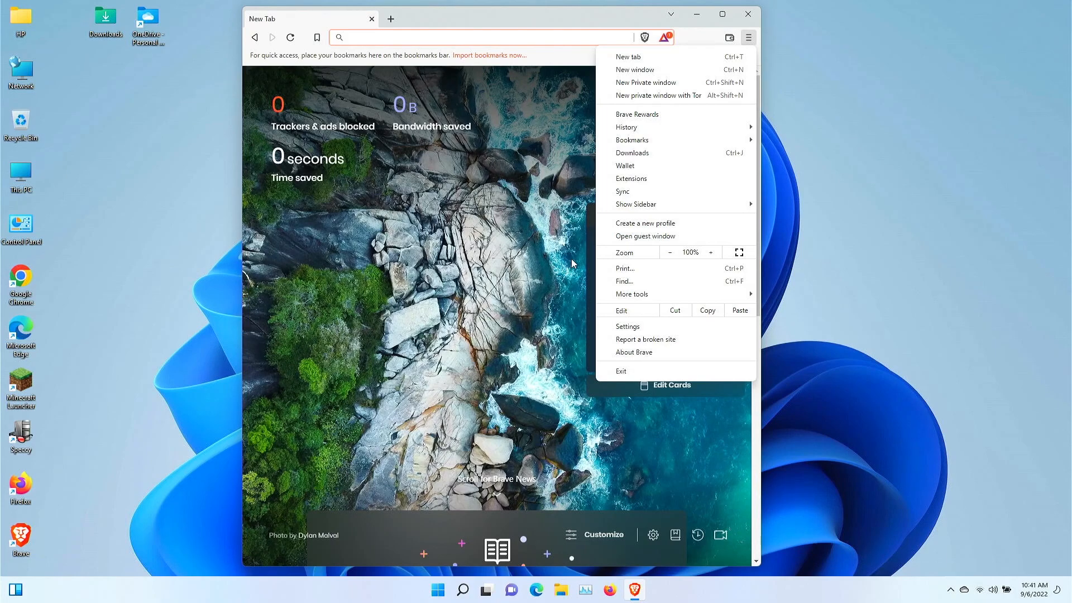
{"action": "mouse_move", "coordinate": [596, 262]}
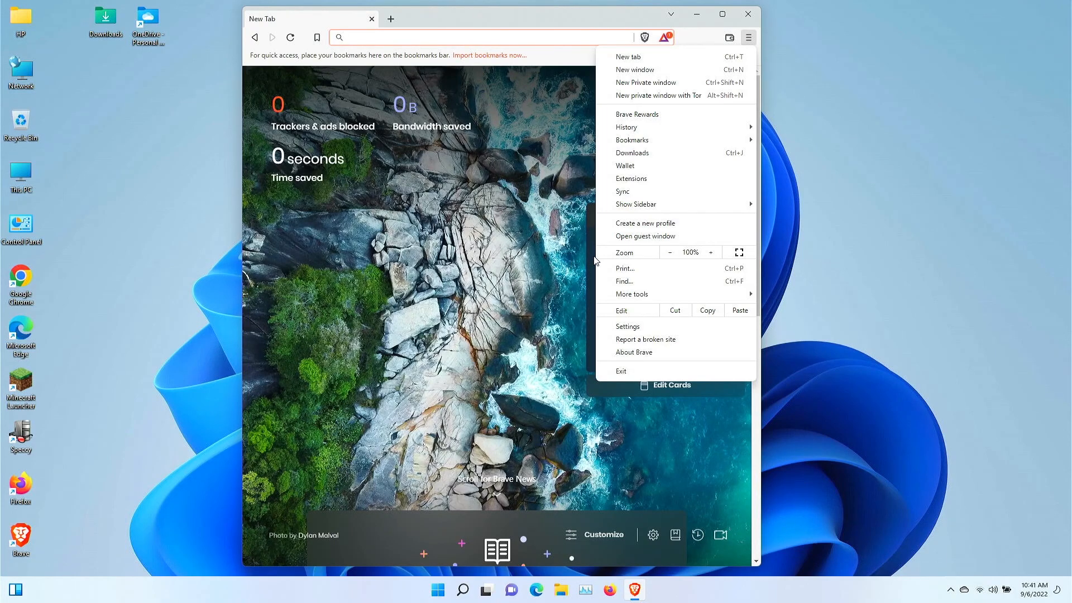